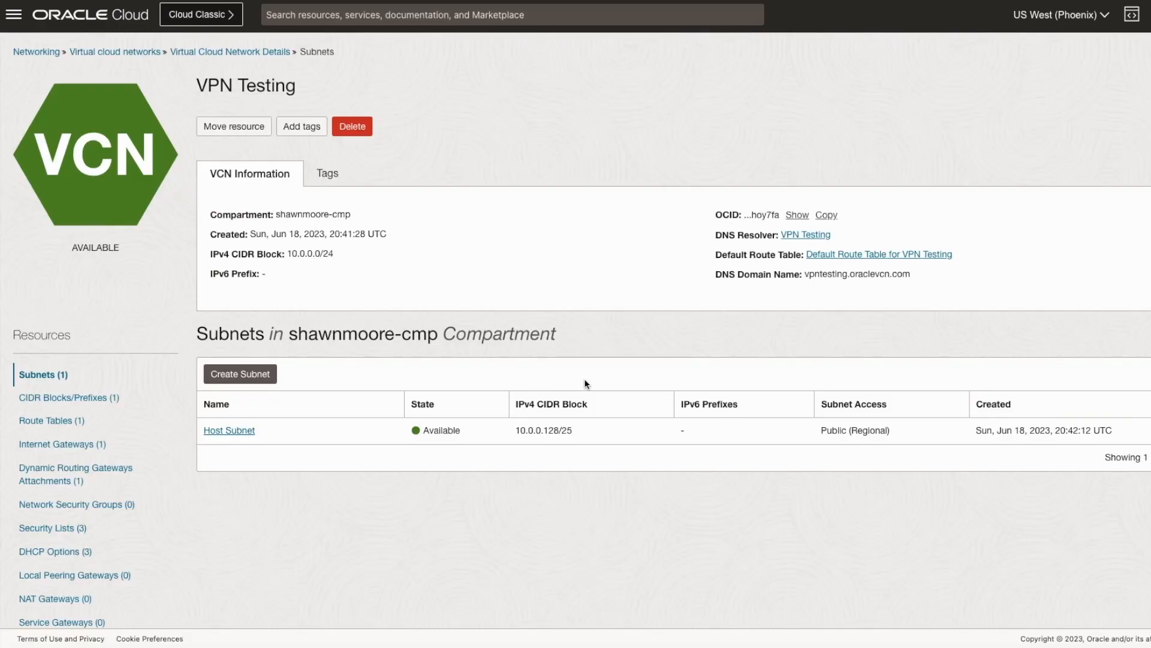
# Open the Host Subnet details page from the VPN Testing VCN's Subnets table.
pyautogui.doubleClick(543, 431)
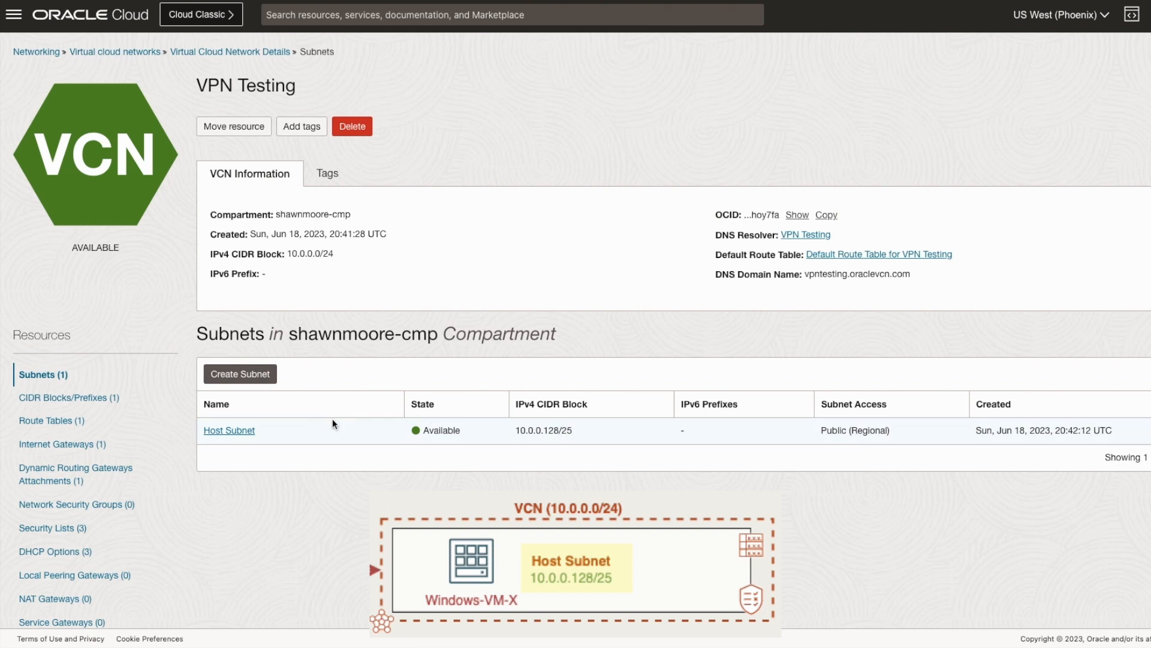
pyautogui.click(228, 429)
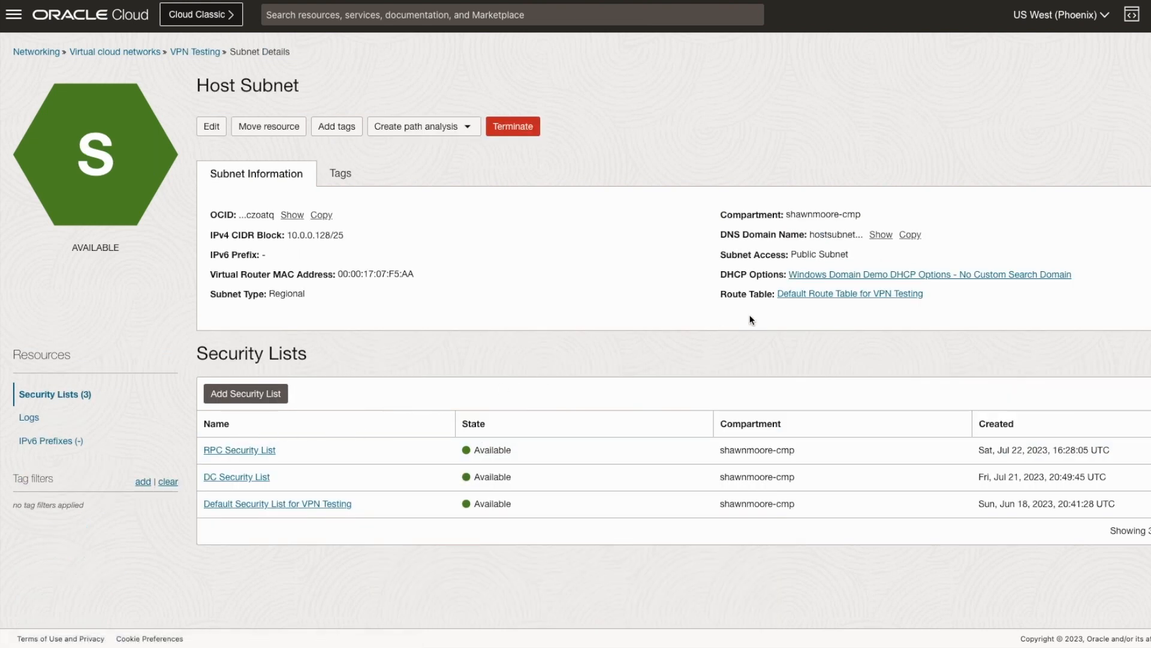
pyautogui.click(849, 293)
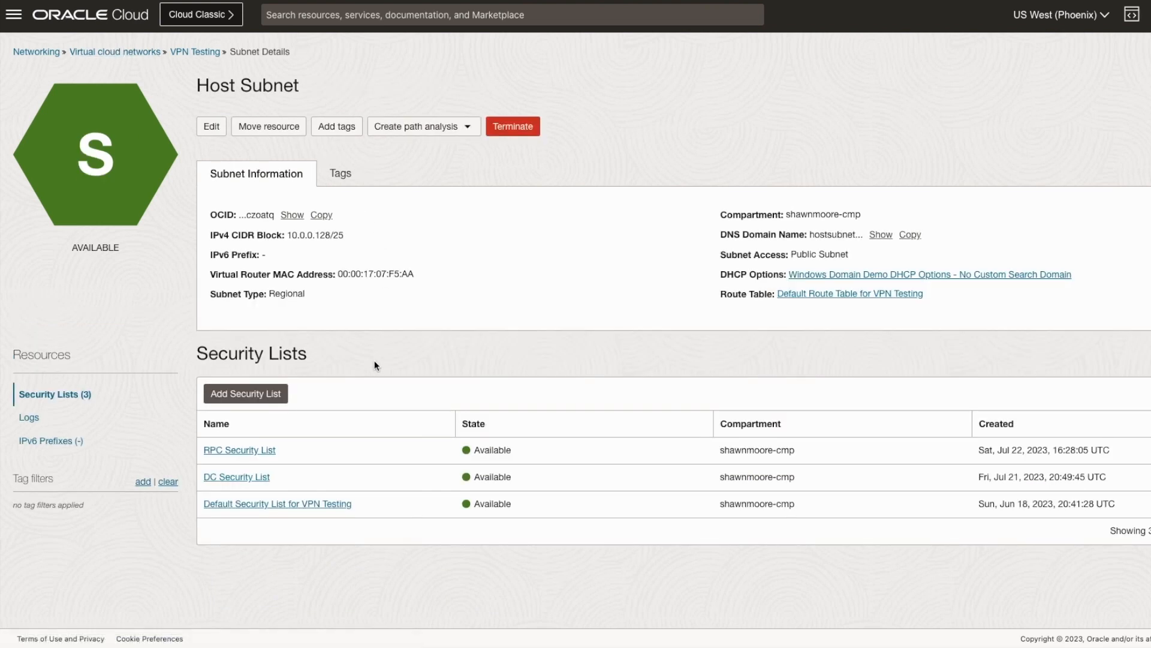
pyautogui.moveTo(236, 476)
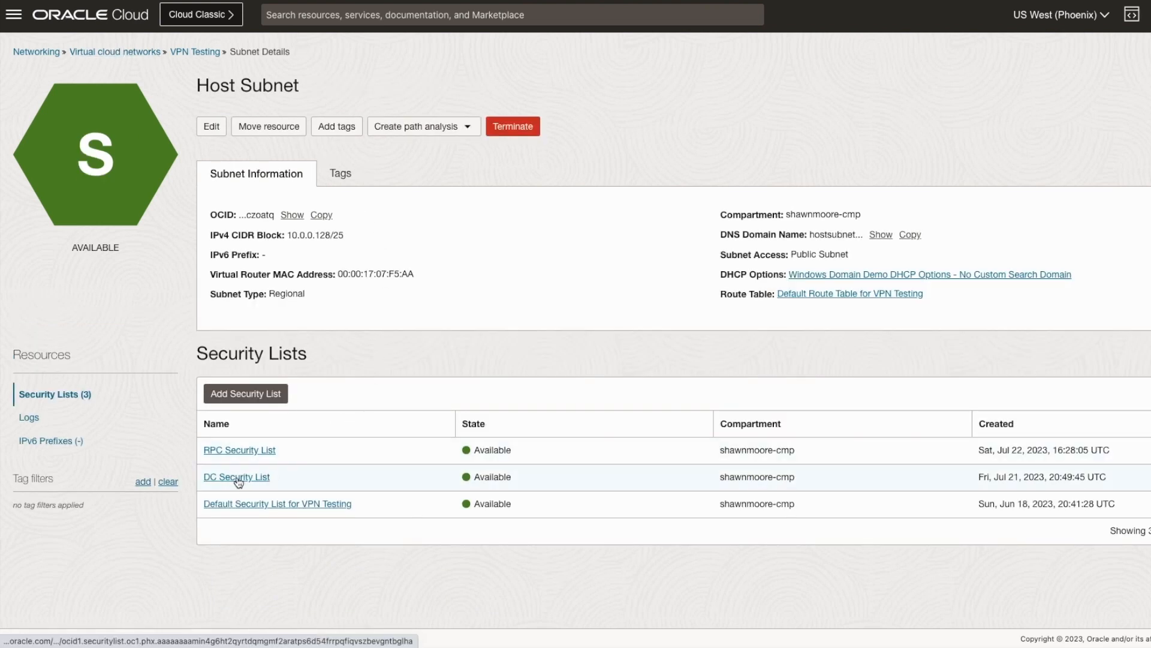
# Inspect the DC Security List ingress rules, highlighting DNS port 53 and scrolling through all 26 rules.
pyautogui.click(236, 476)
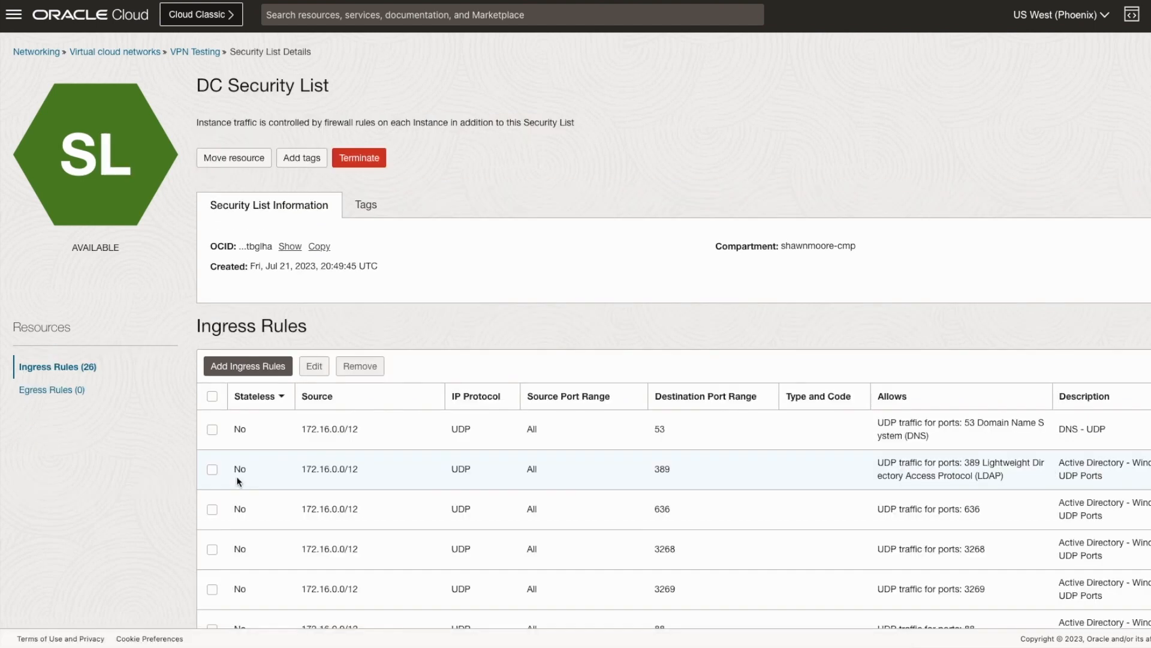
pyautogui.moveTo(463, 428)
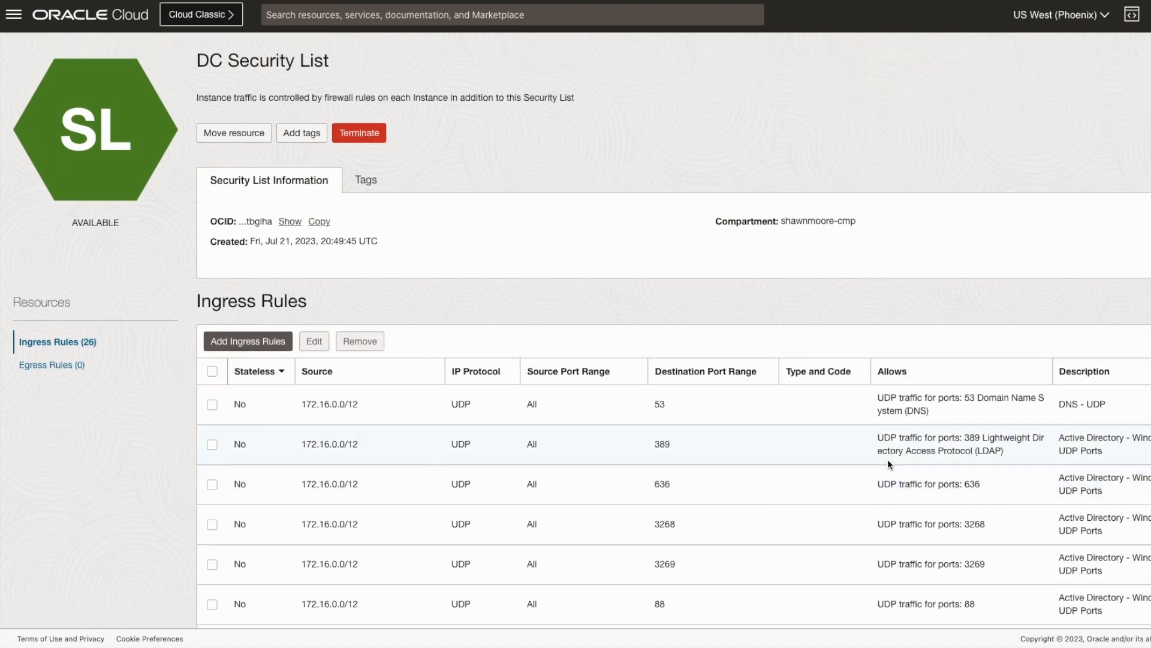
pyautogui.doubleClick(658, 404)
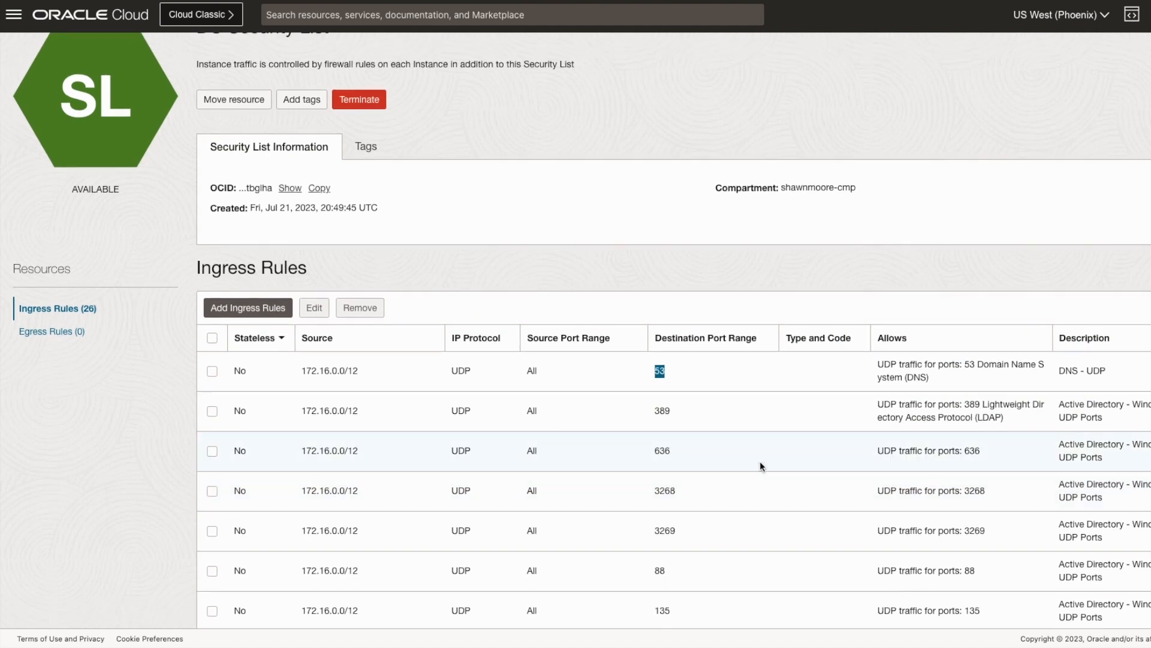
pyautogui.scroll(-3)
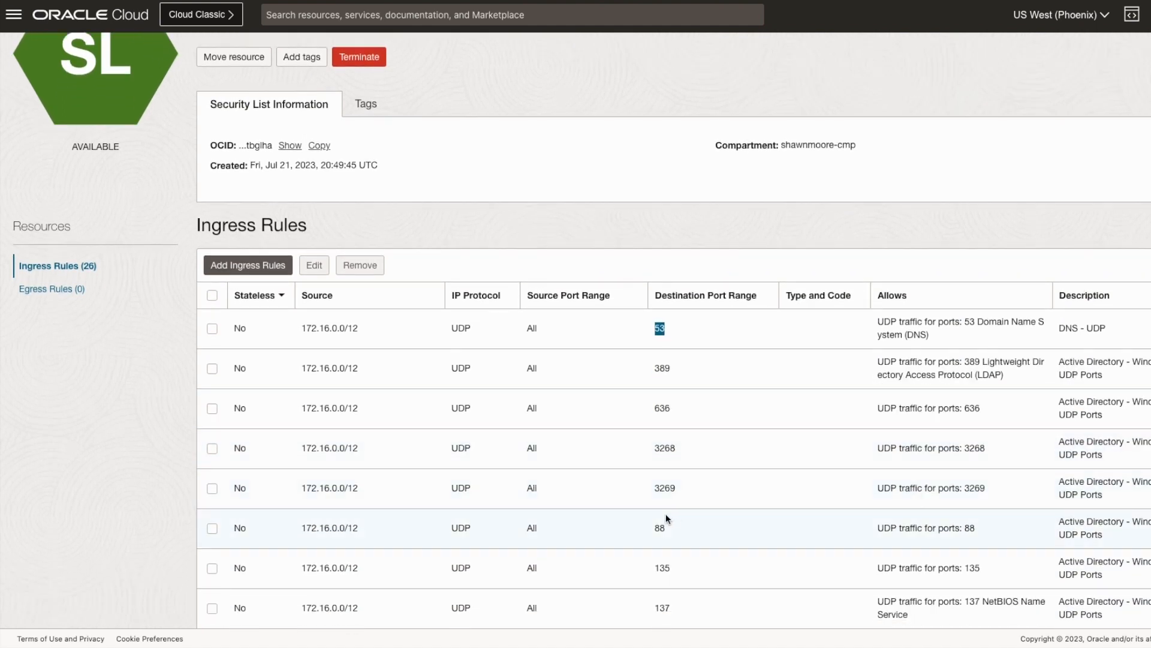
pyautogui.scroll(-3)
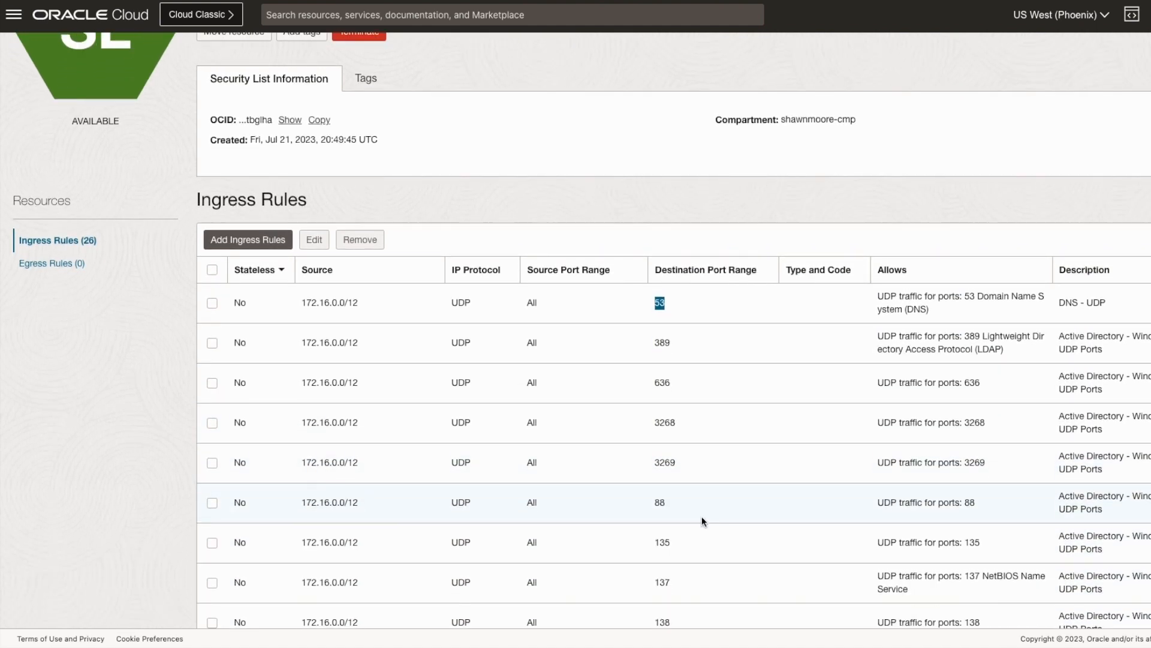
pyautogui.scroll(-3)
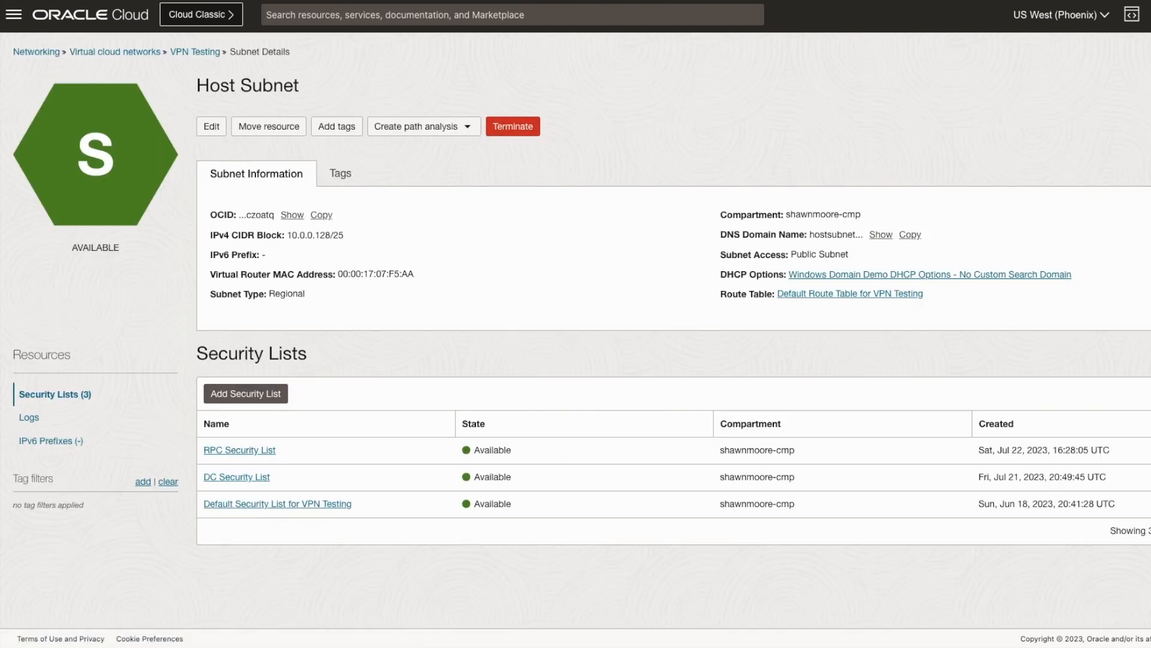
pyautogui.moveTo(449, 289)
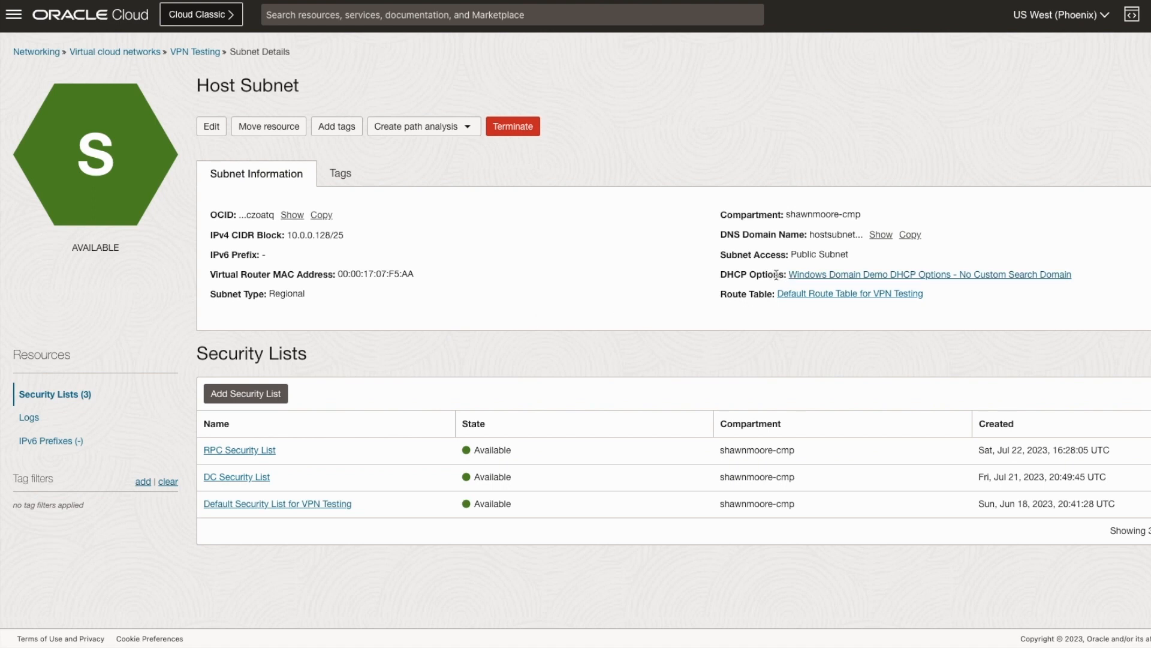
pyautogui.moveTo(195, 76)
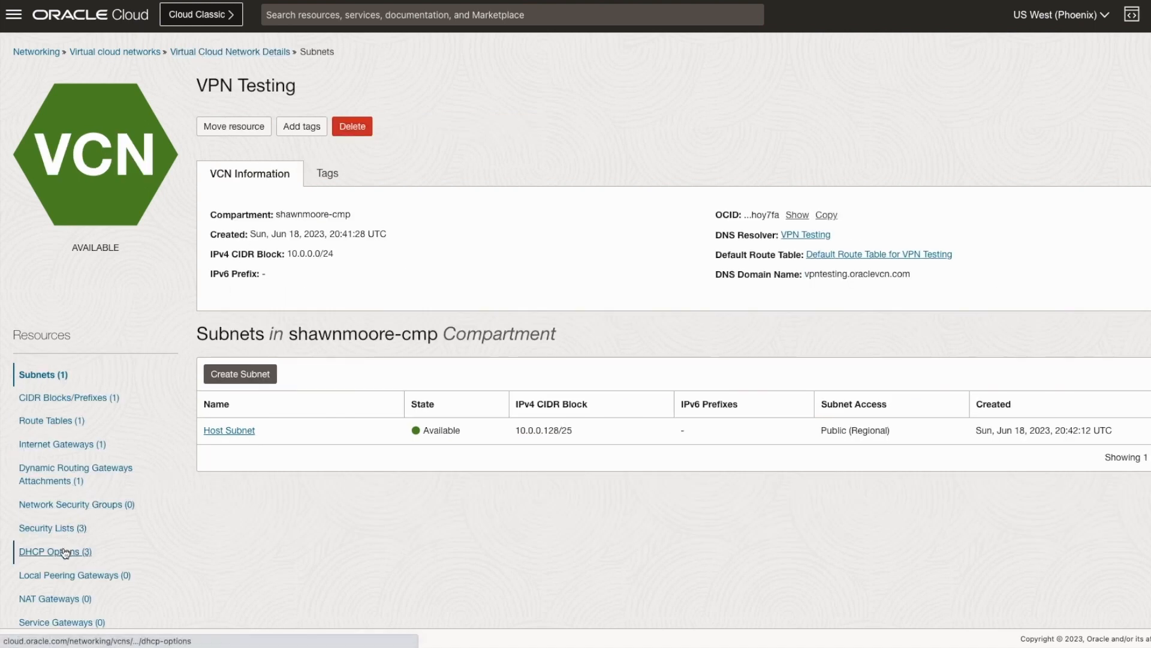
# Edit the No Custom Search Domain DHCP options and highlight DNS server 172.16.0.130.
pyautogui.click(54, 552)
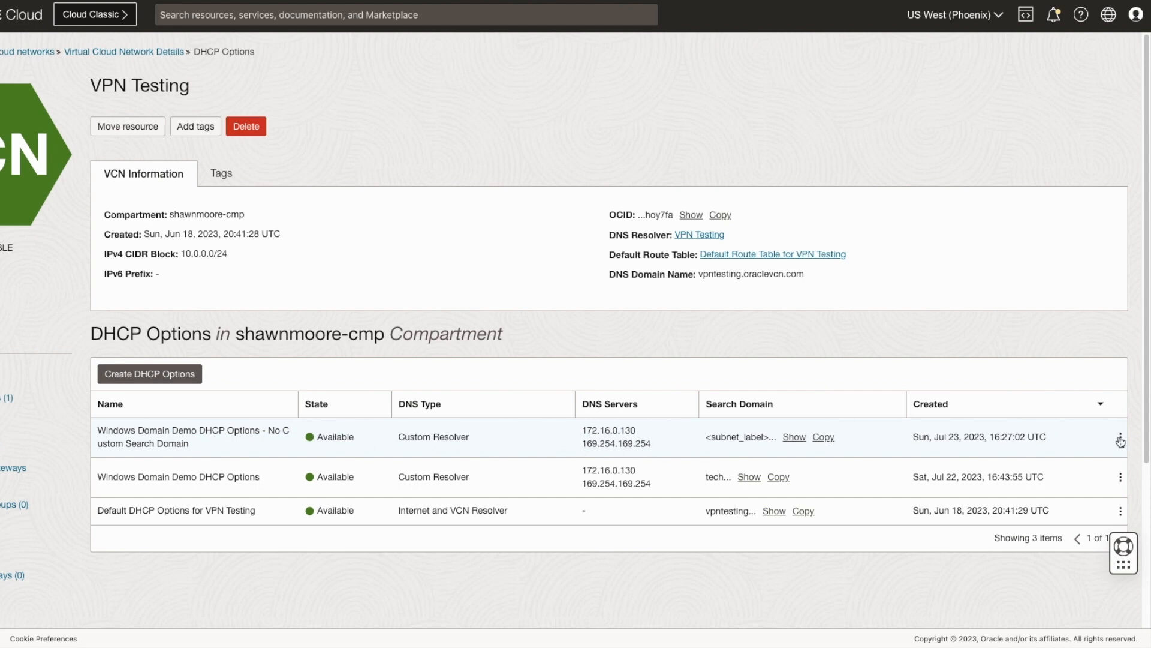
pyautogui.click(1120, 436)
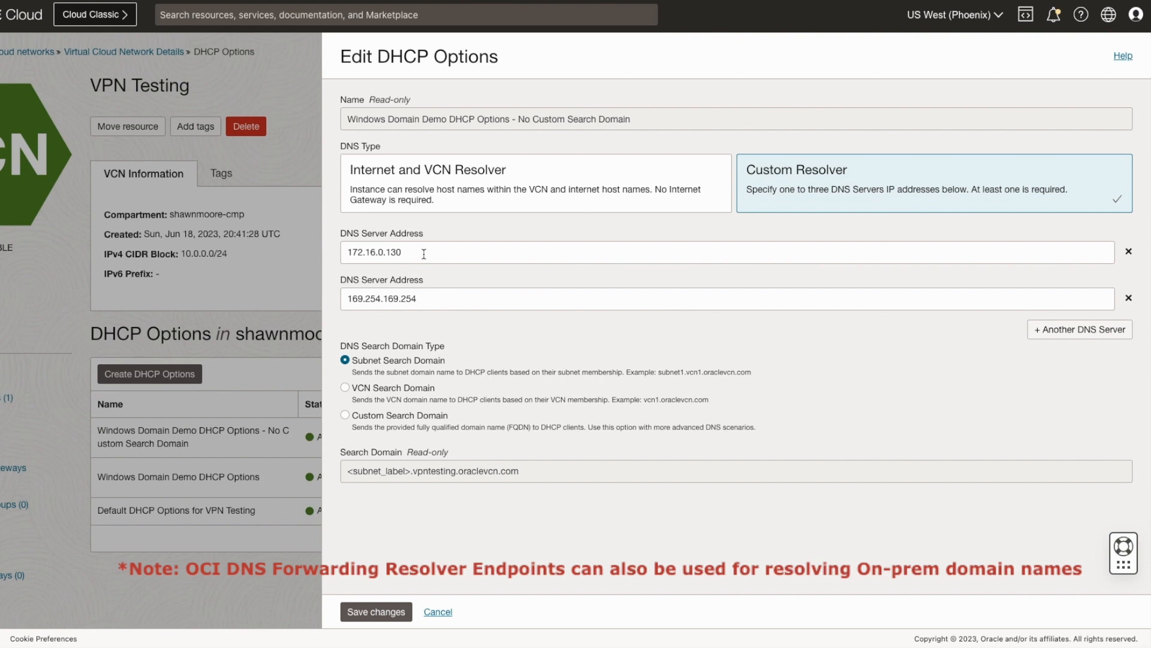
pyautogui.click(515, 252)
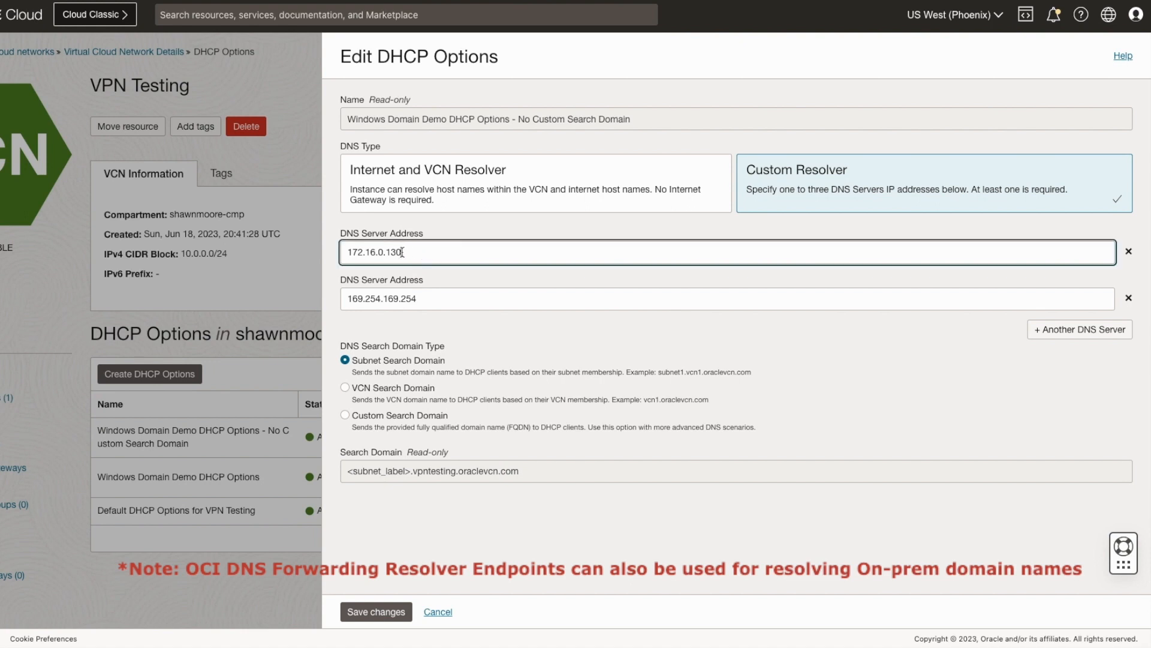
pyautogui.doubleClick(374, 252)
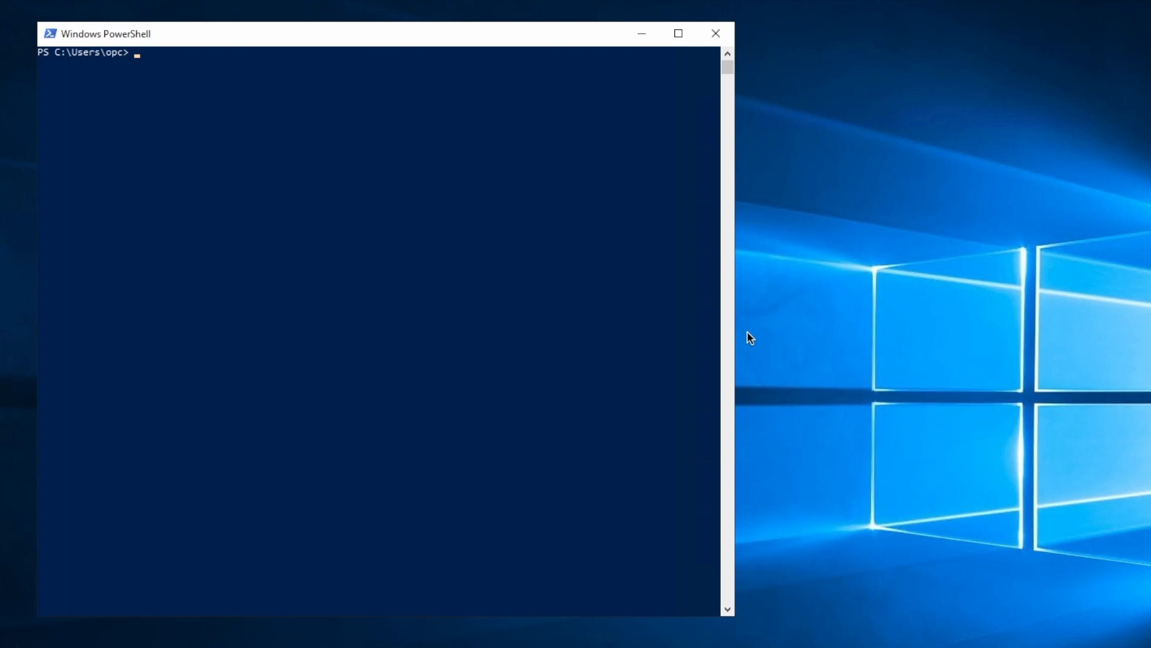
pyautogui.moveTo(290, 242)
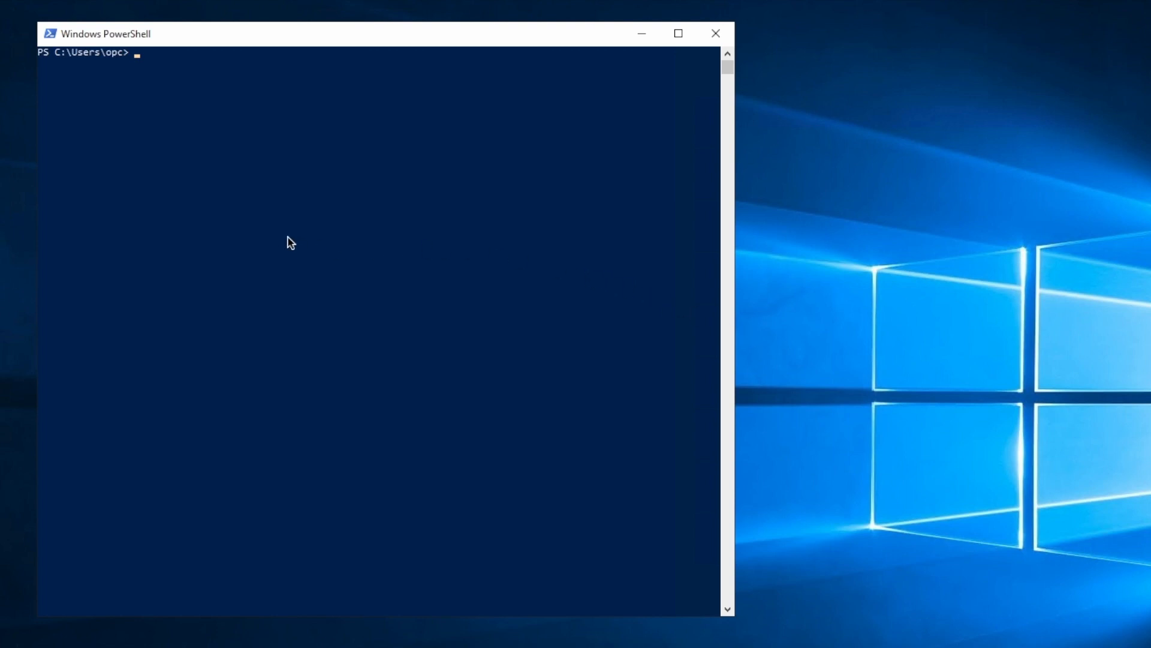
# Run ipconfig /all and confirm 172.16.0.130 appears as the VM's first DNS server.
pyautogui.write('ipconfig /all')
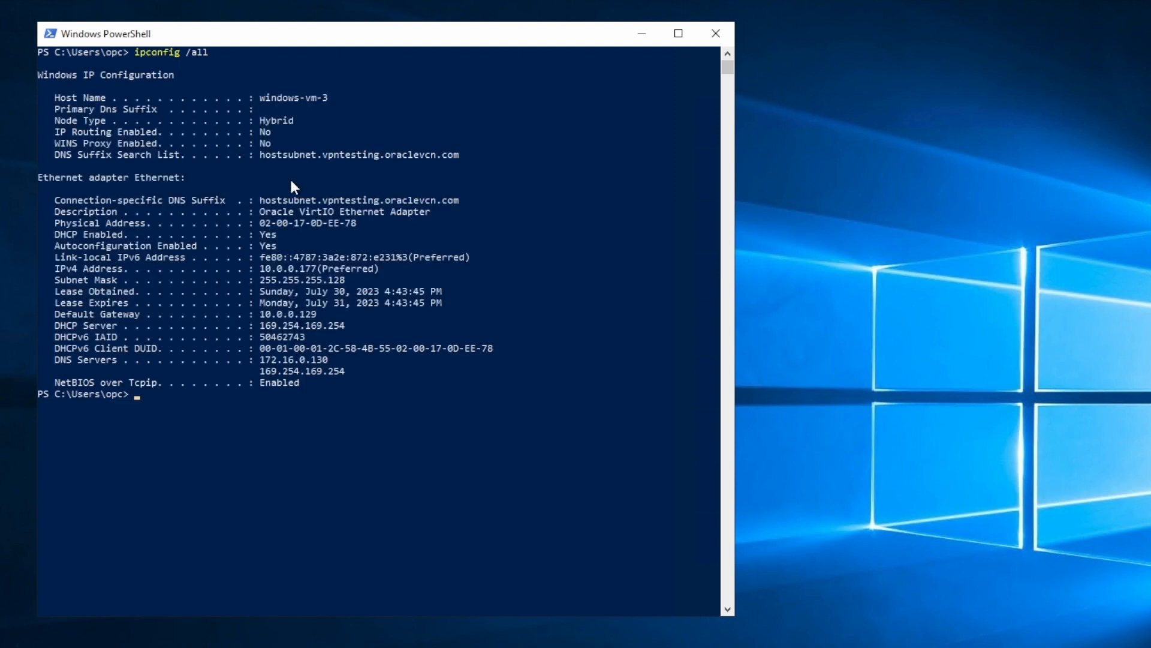
pyautogui.moveTo(328, 103)
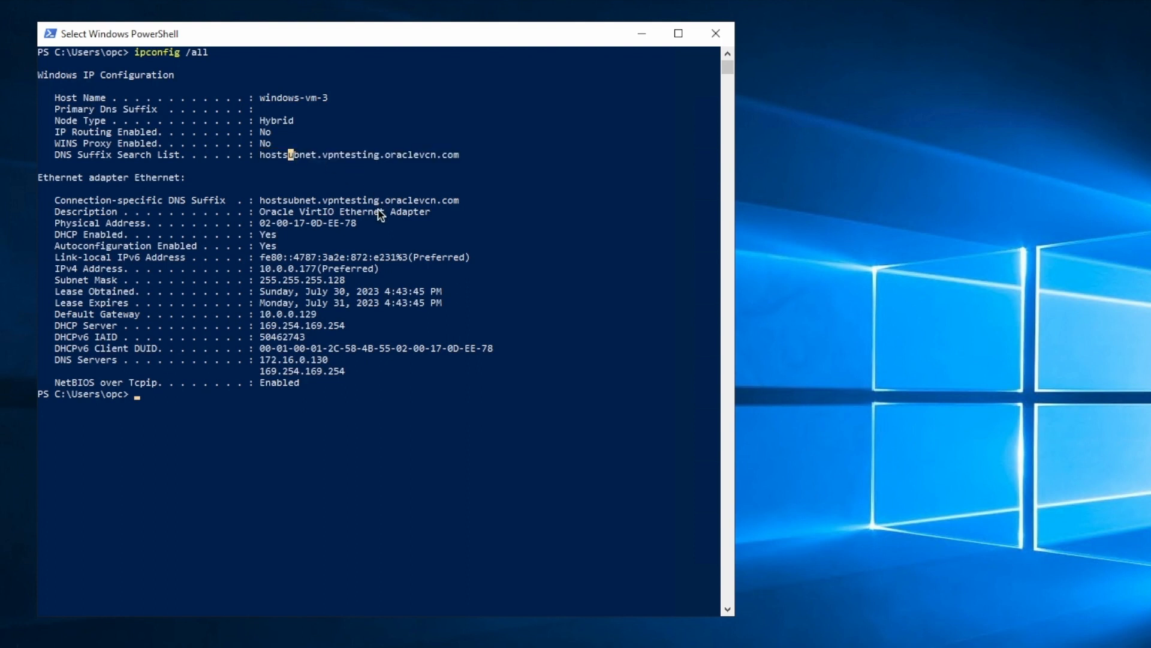
pyautogui.moveTo(290, 340)
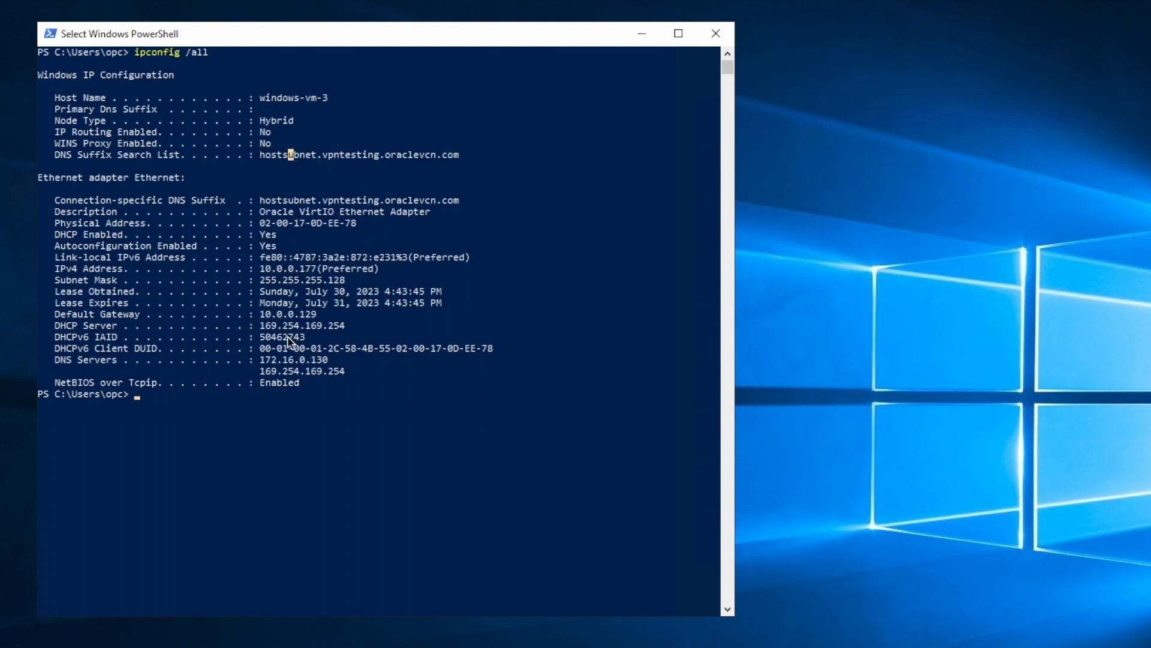
pyautogui.moveTo(263, 364)
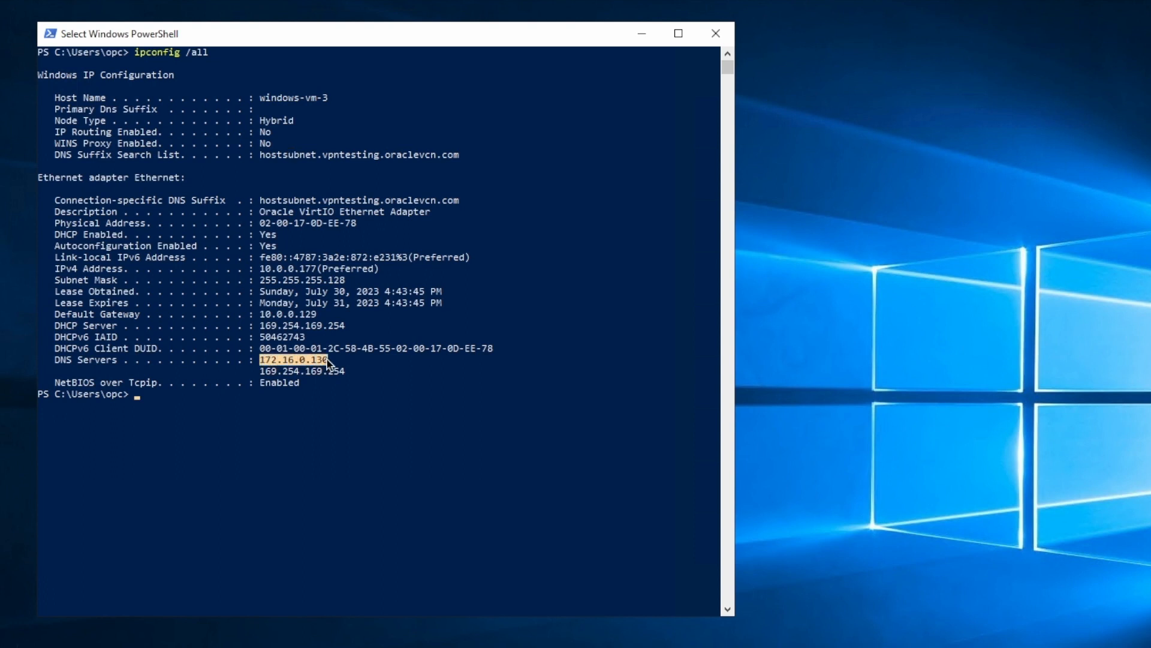
pyautogui.click(431, 462)
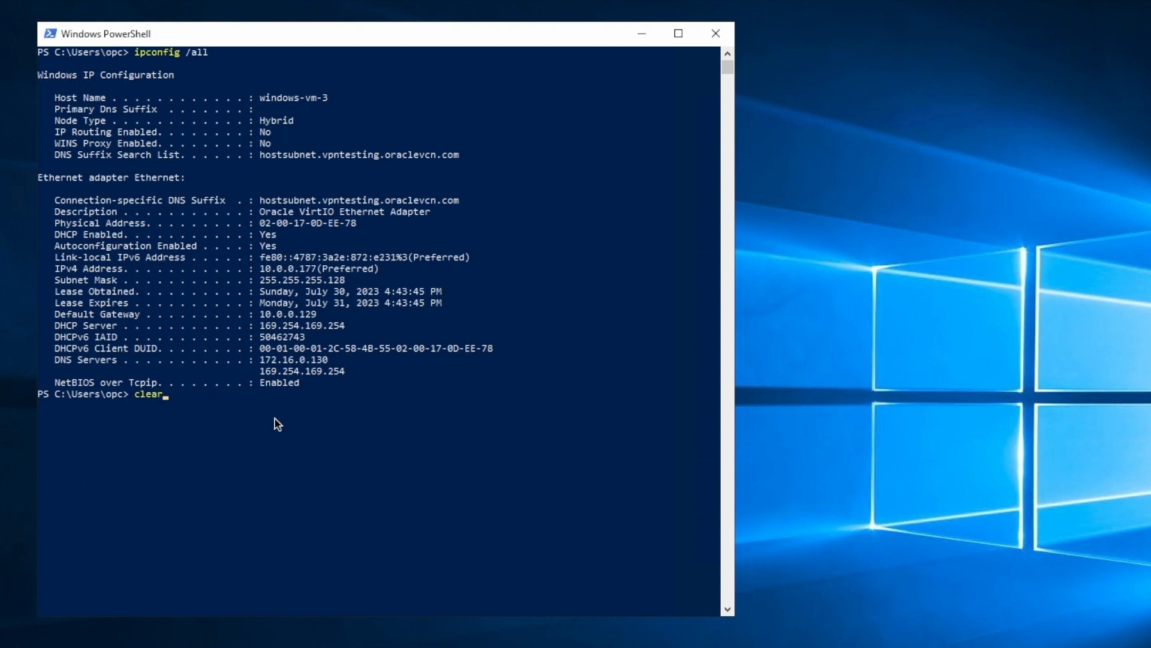
# Ping dc.tech.corp, resolving to 172.16.0.130 with four replies and no loss.
pyautogui.write('ping dc.tech.corp')
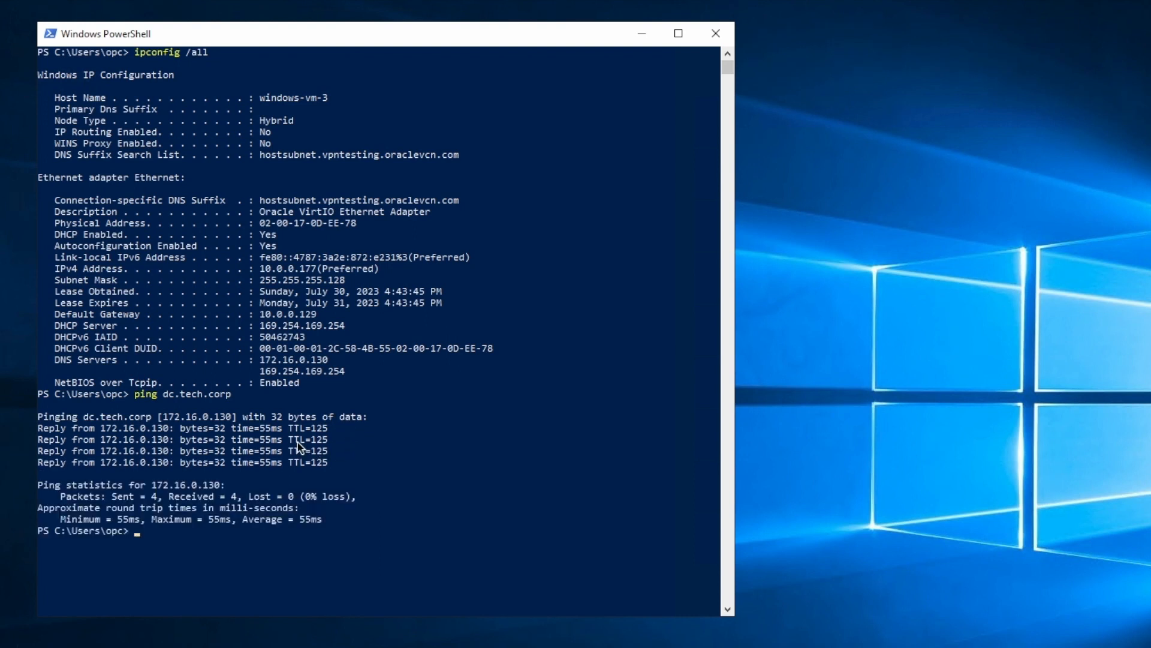
pyautogui.moveTo(231, 415)
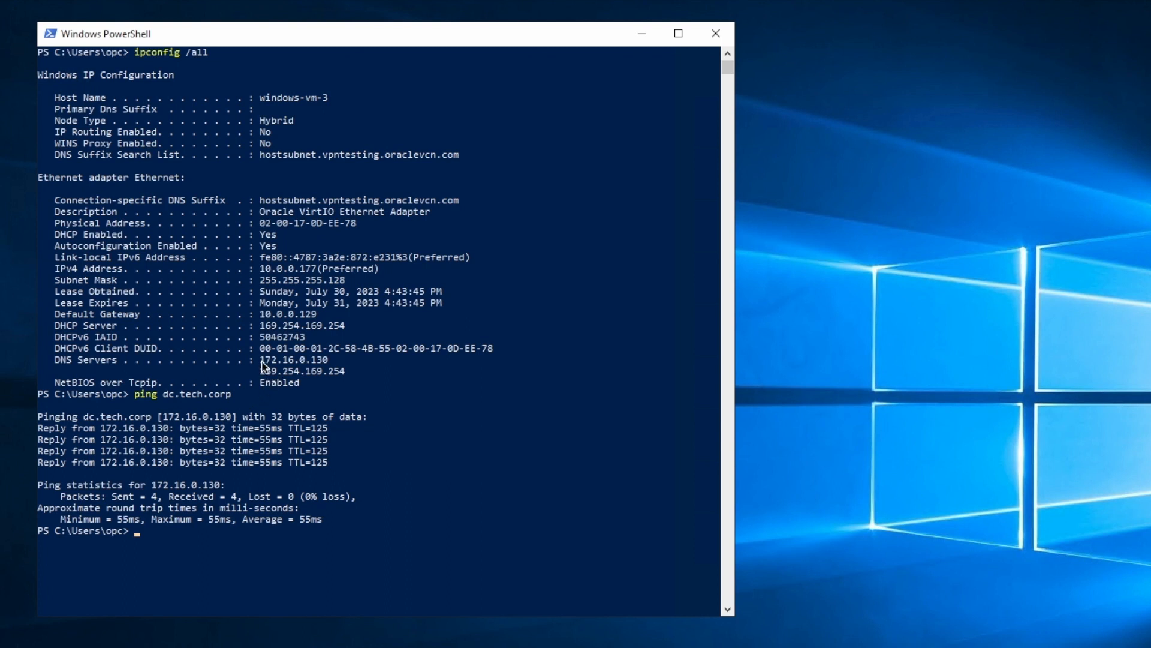
pyautogui.moveTo(313, 506)
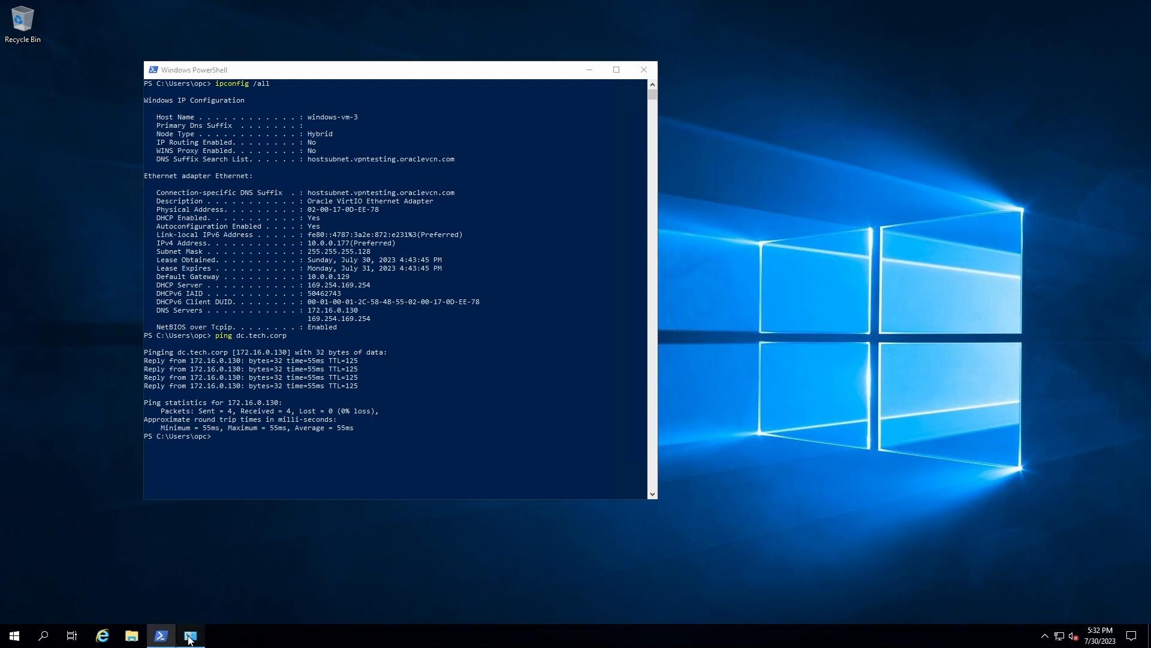
# From System properties, change this computer's membership to domain tech.corp and submit it.
pyautogui.click(190, 635)
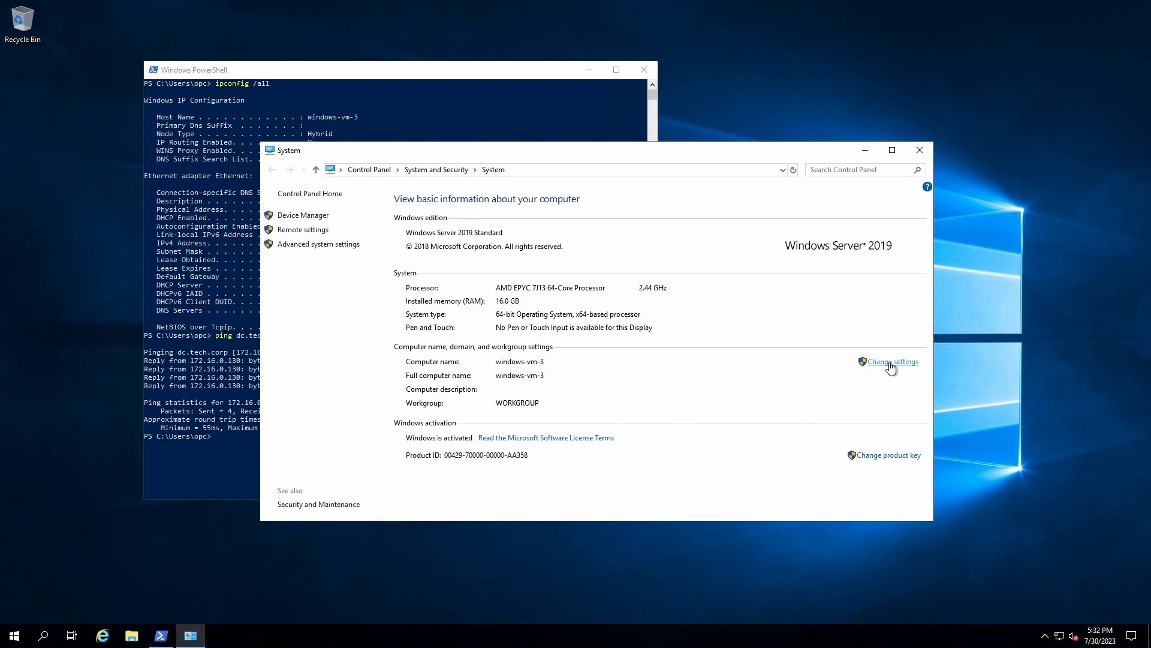
pyautogui.click(892, 361)
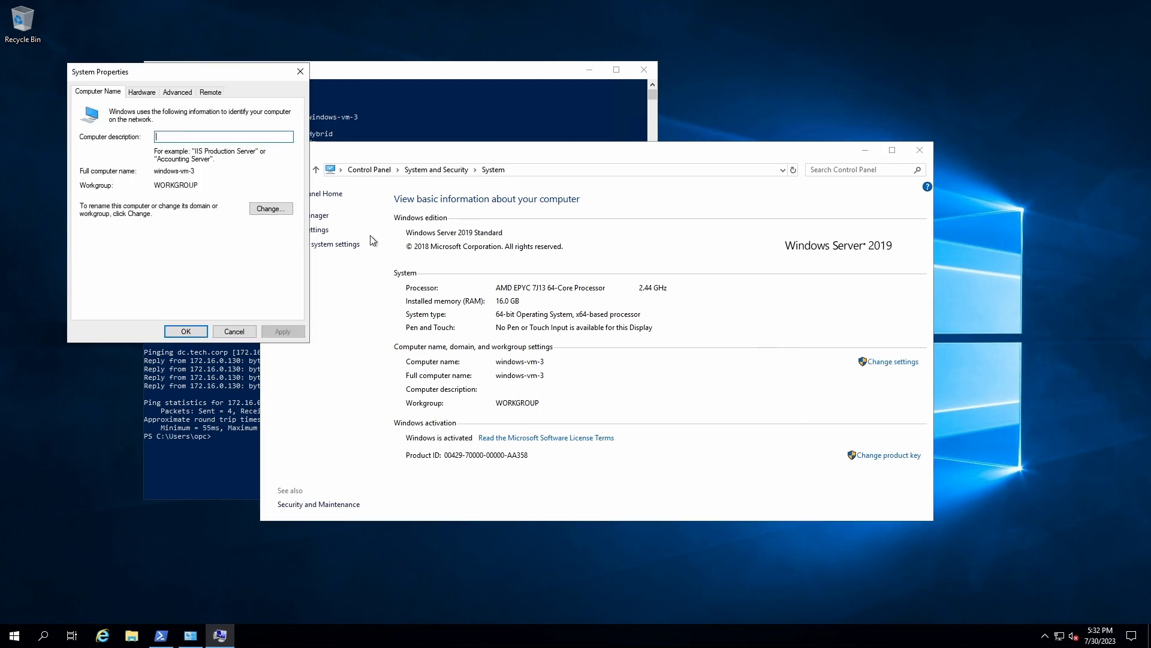
pyautogui.click(270, 209)
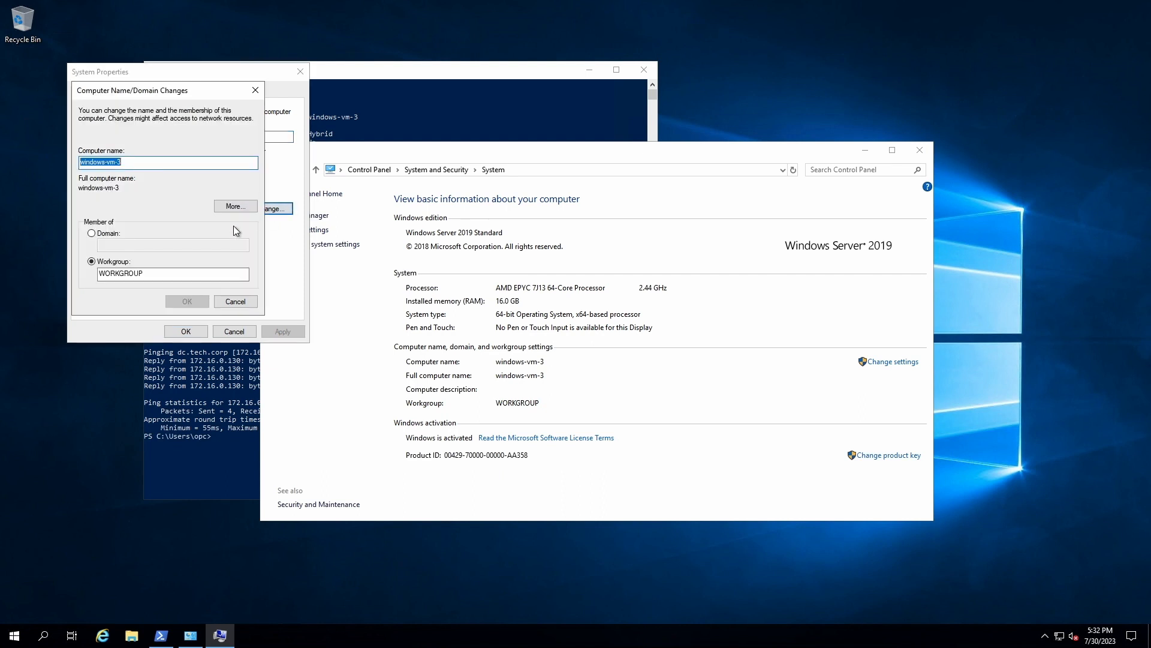
pyautogui.click(93, 233)
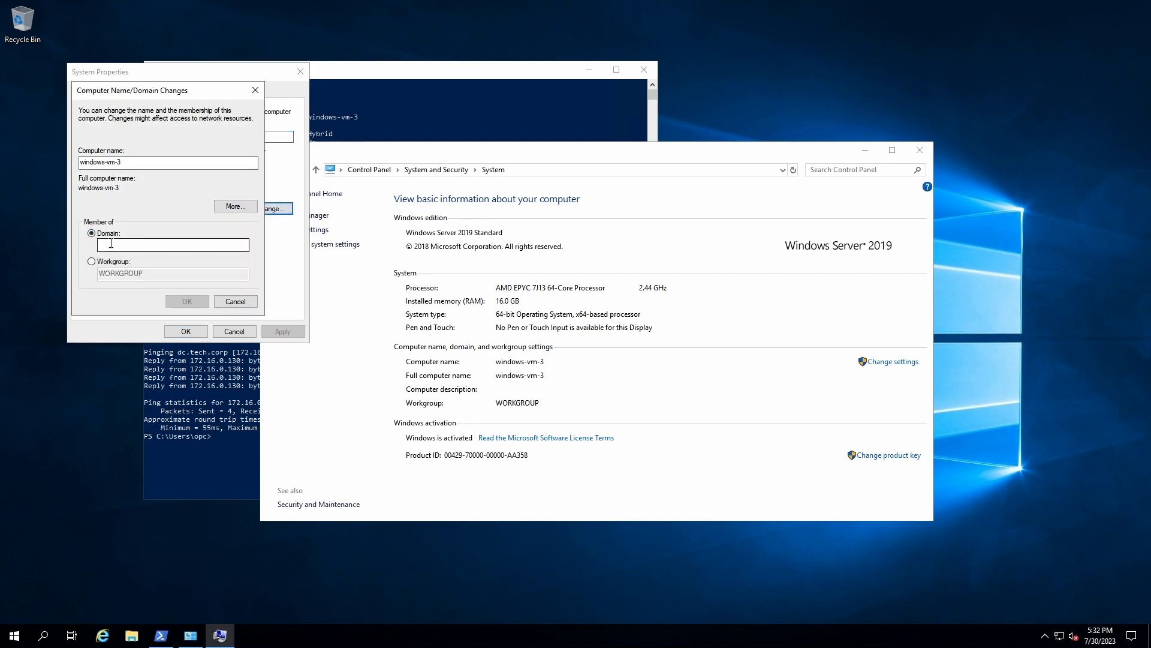
pyautogui.write('tech.corp')
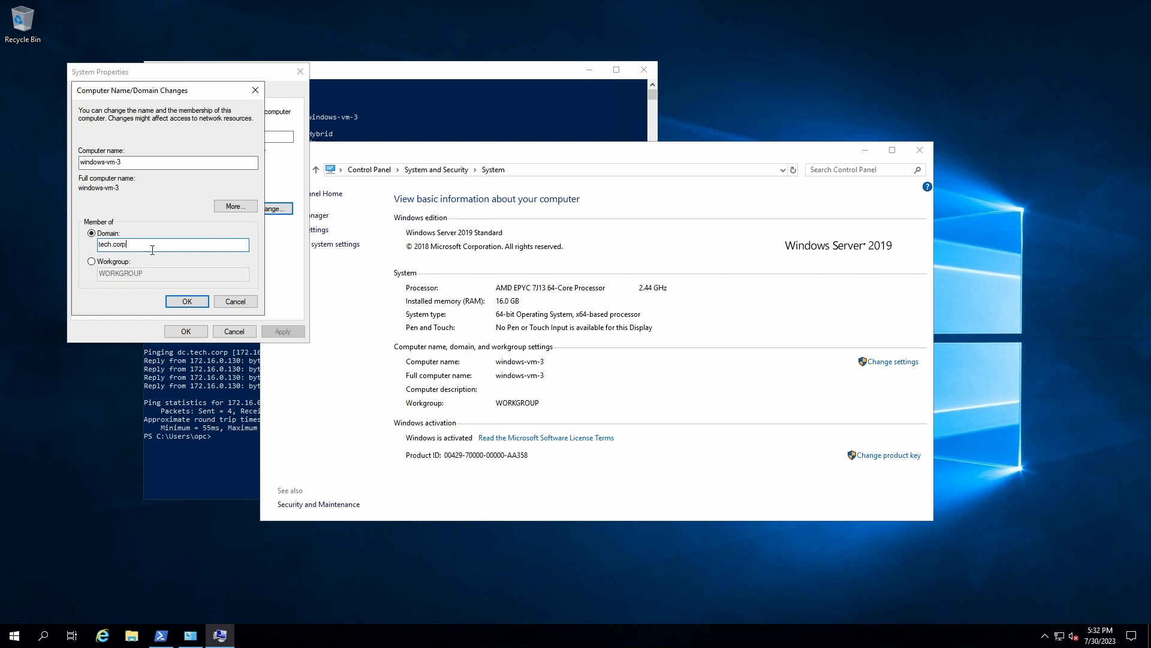
pyautogui.click(187, 301)
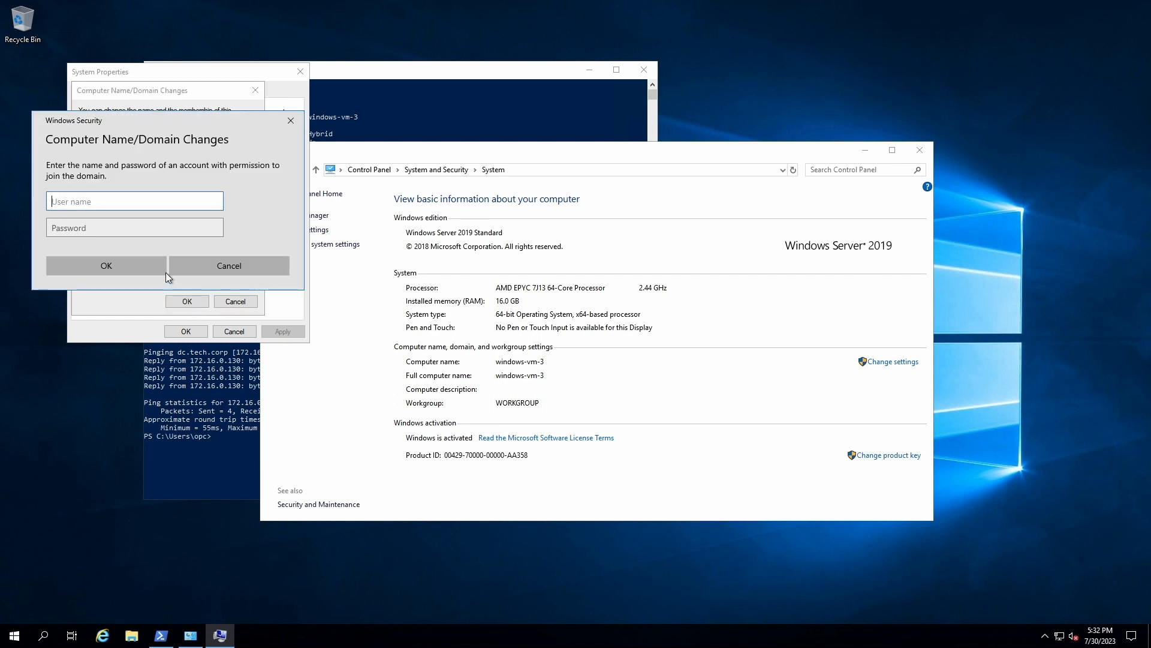
pyautogui.write('administrator@')
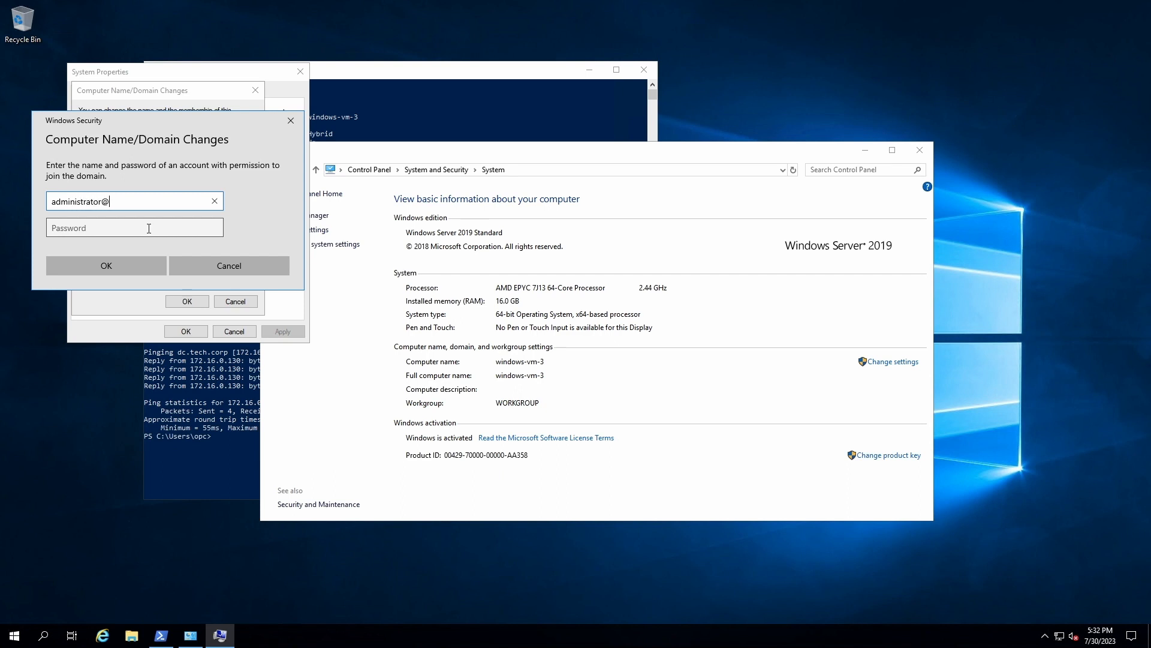
pyautogui.write('tech.corp')
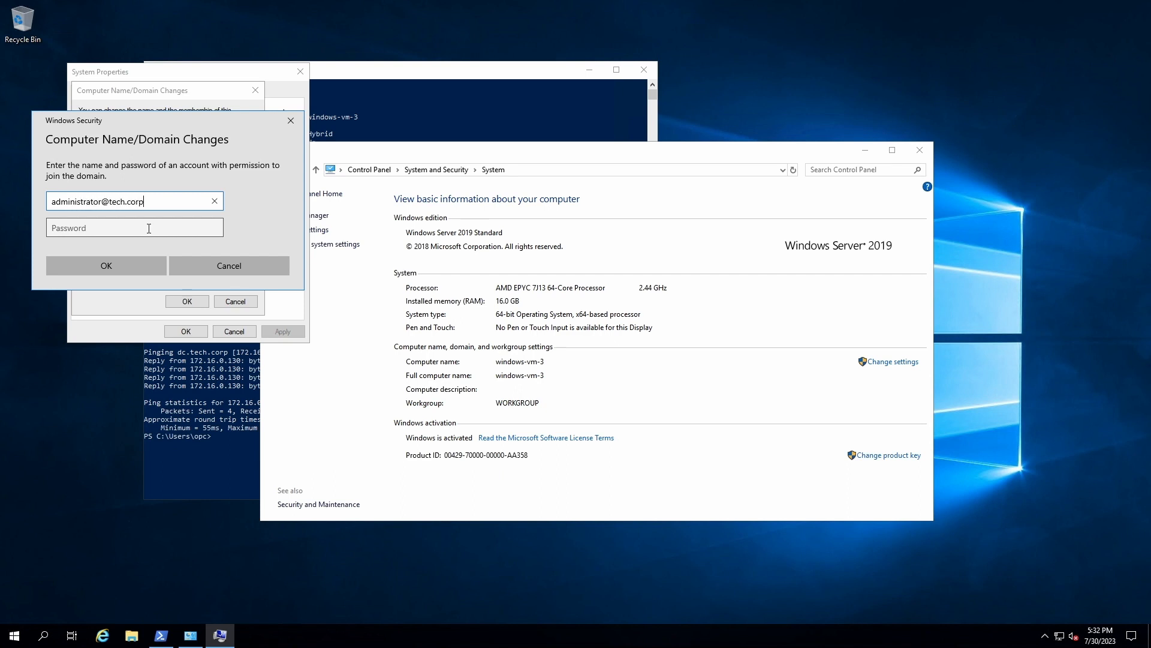
pyautogui.write('••')
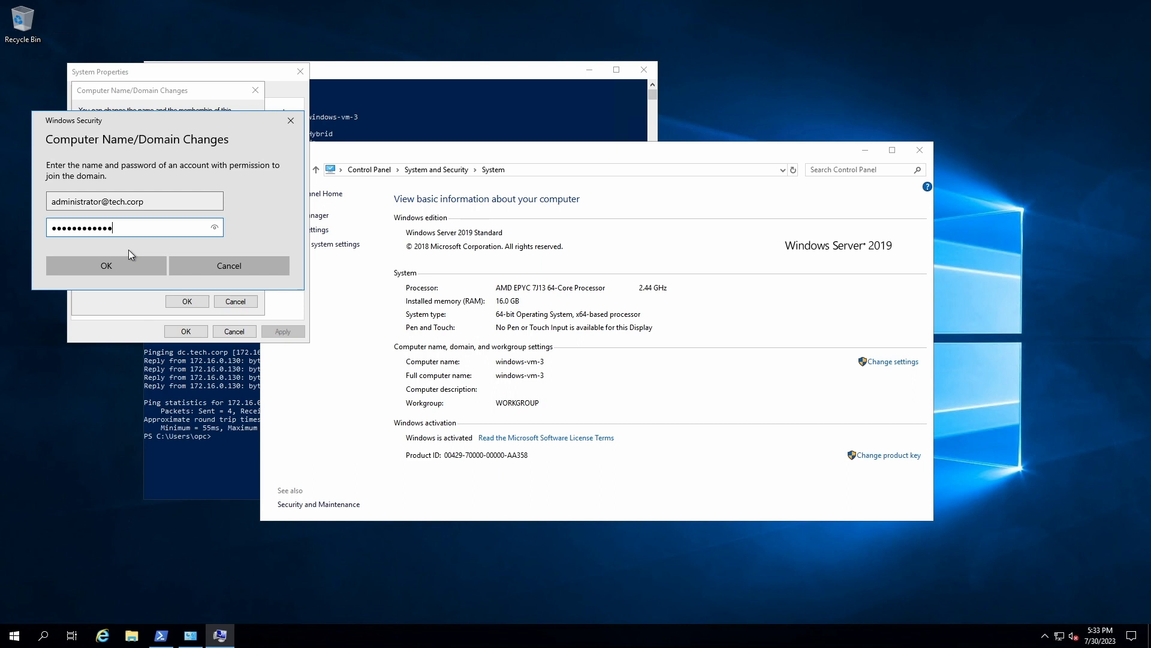
pyautogui.click(105, 265)
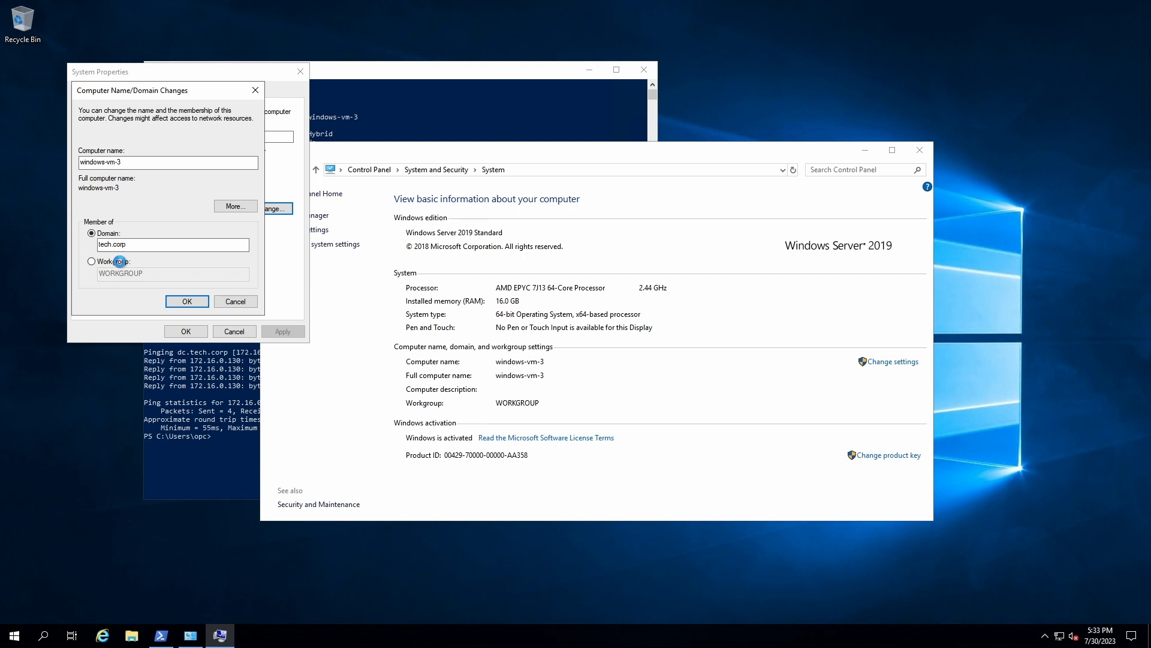
# Acknowledge the 'Welcome to the tech.corp domain' and restart-required messages.
pyautogui.click(187, 301)
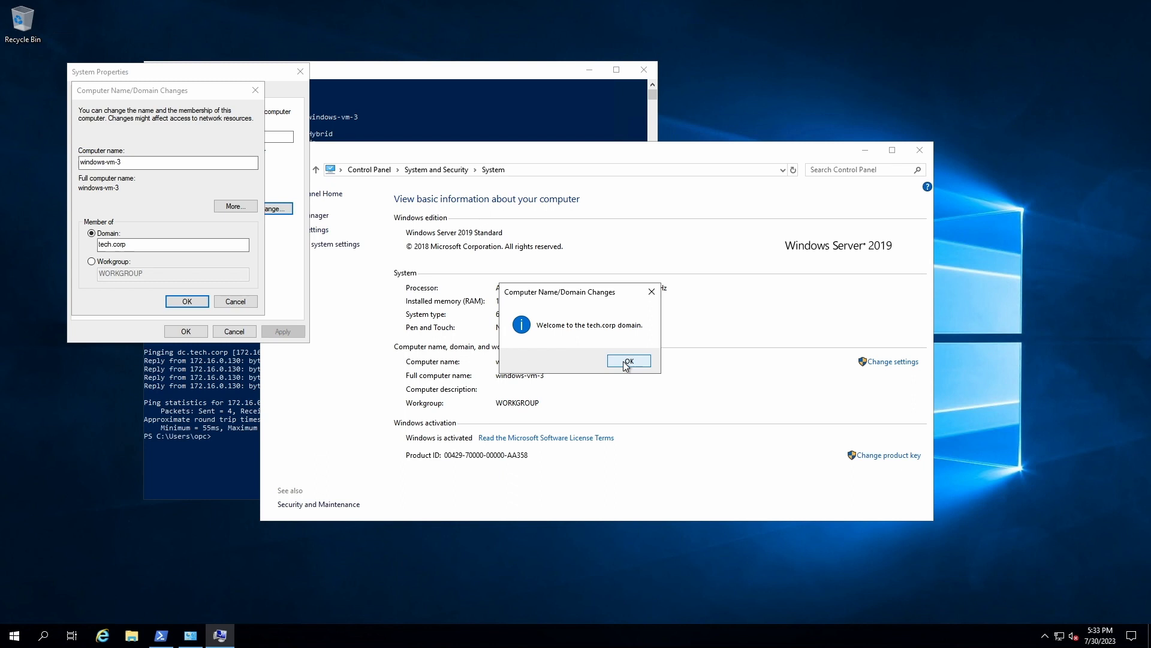
pyautogui.click(628, 361)
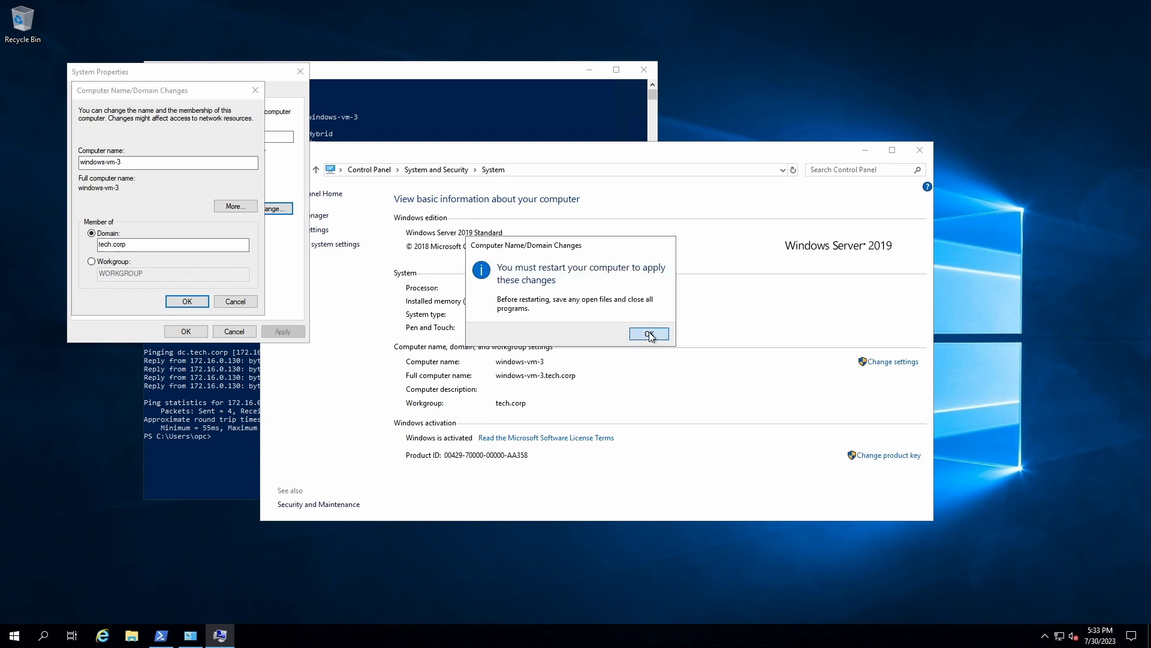
pyautogui.click(647, 334)
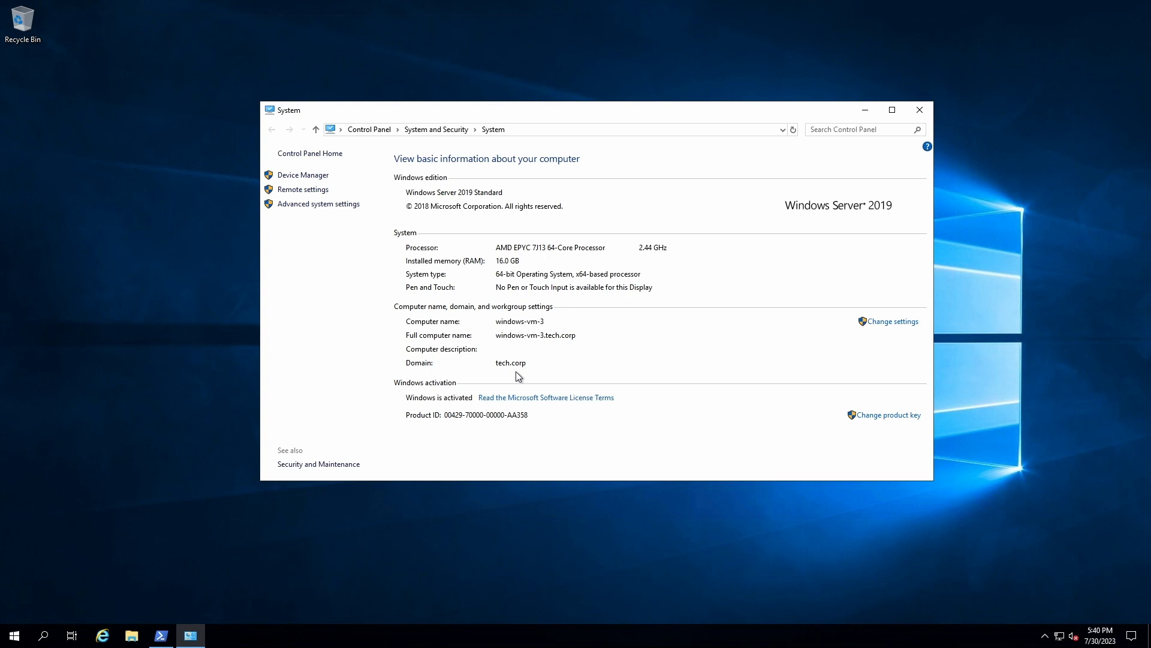
# In an administrator PowerShell, ping dc and windows-vm-1 and get replies from both.
pyautogui.click(159, 636)
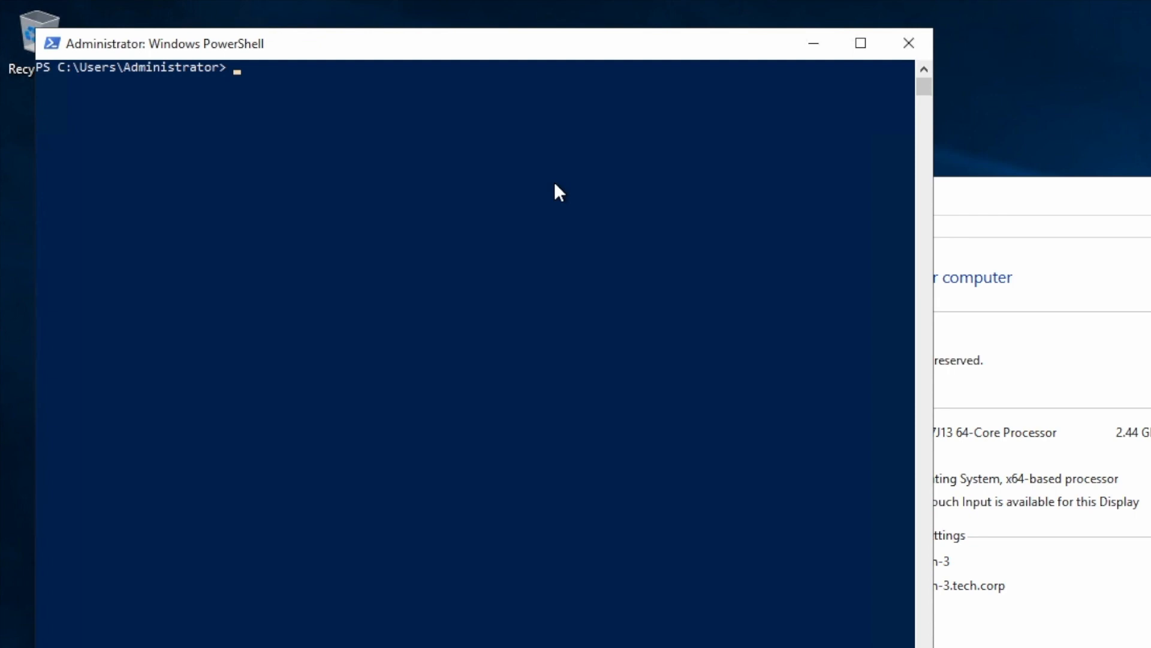
pyautogui.write('ping dc')
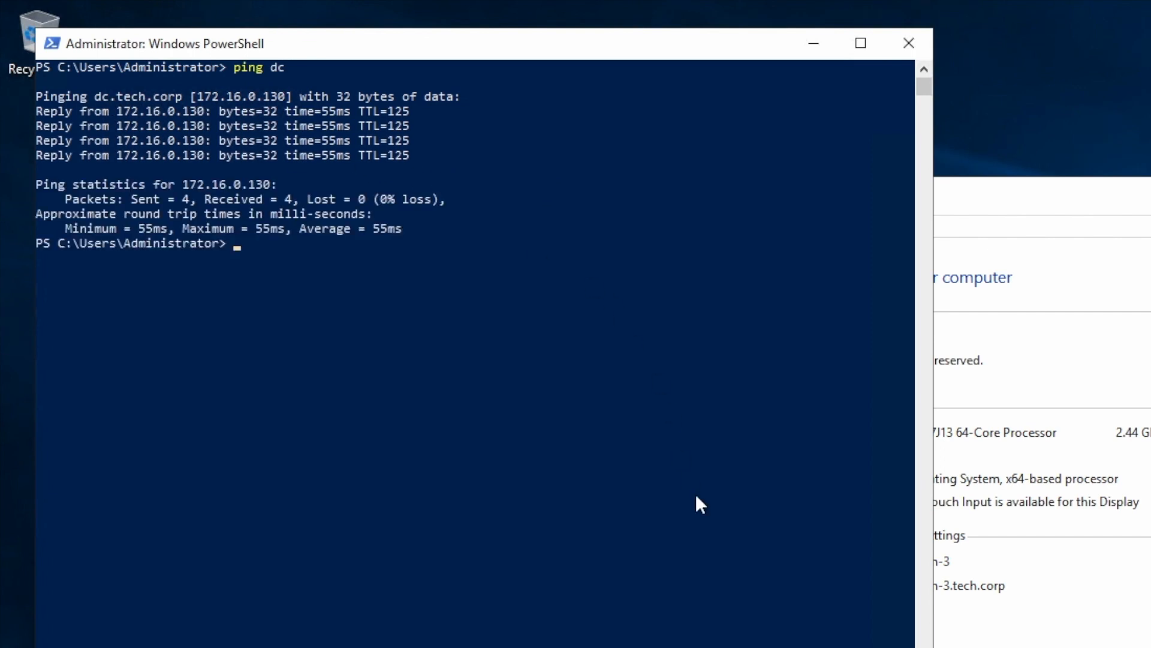
pyautogui.write('ping w')
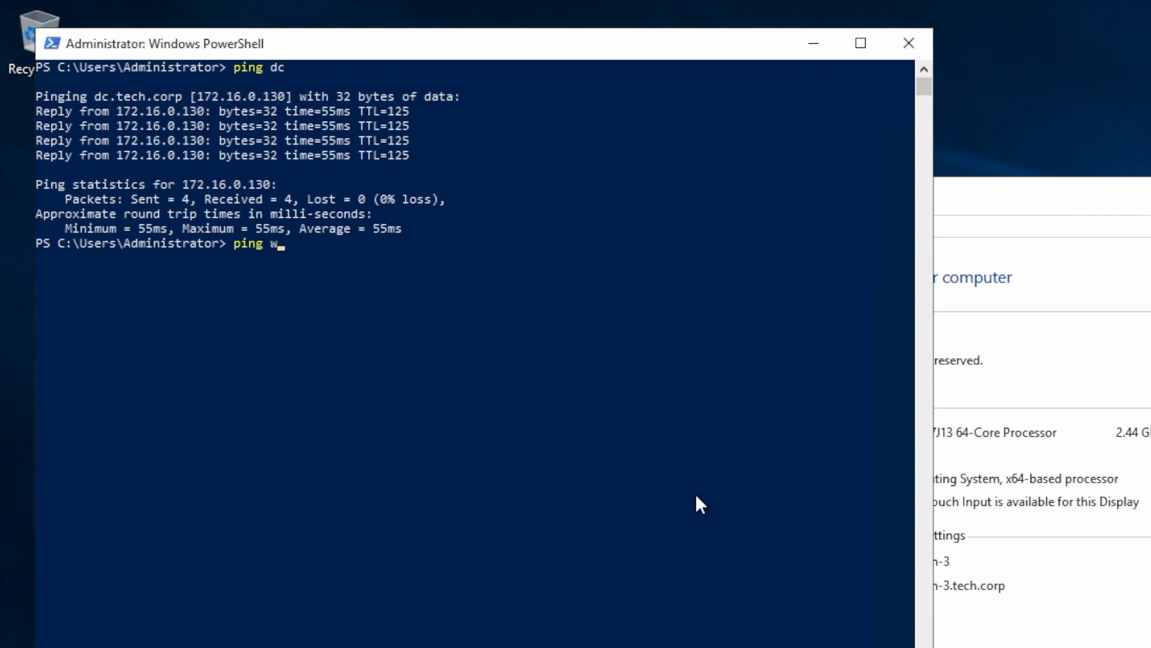
pyautogui.write('indows-vm')
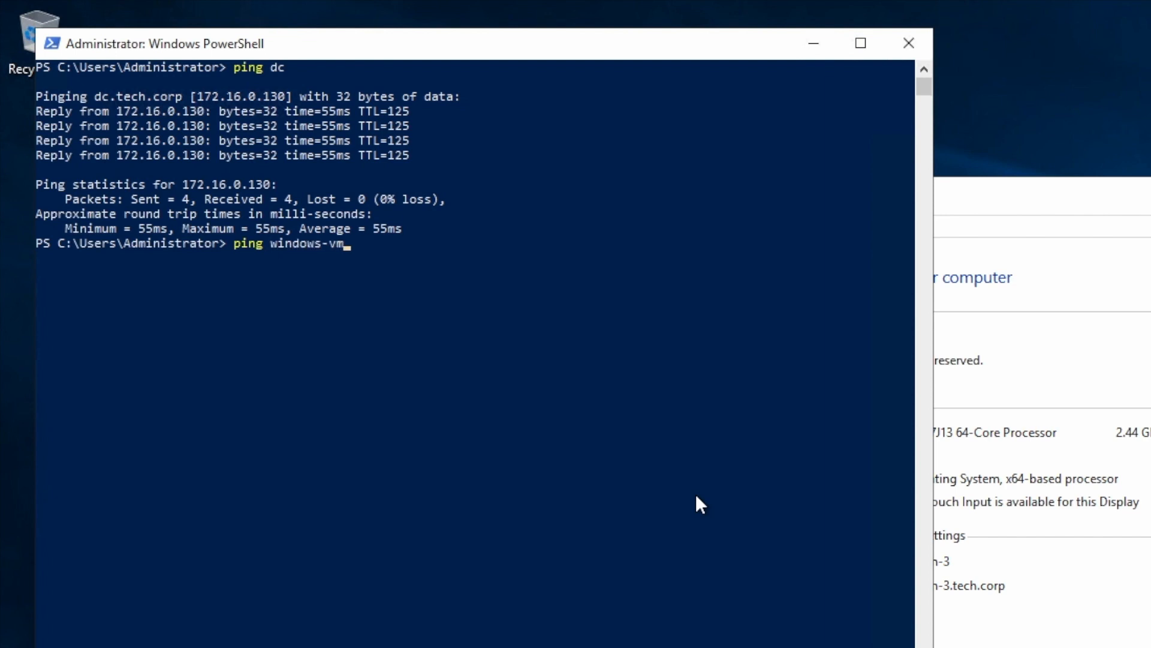
pyautogui.write('-')
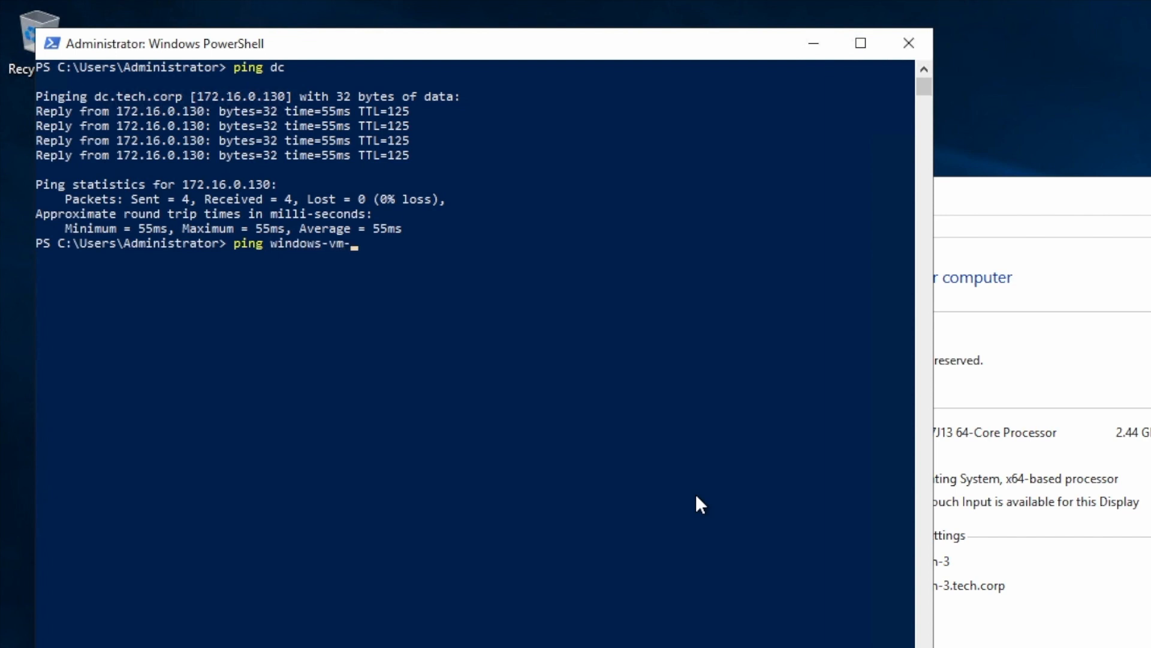
pyautogui.write('1')
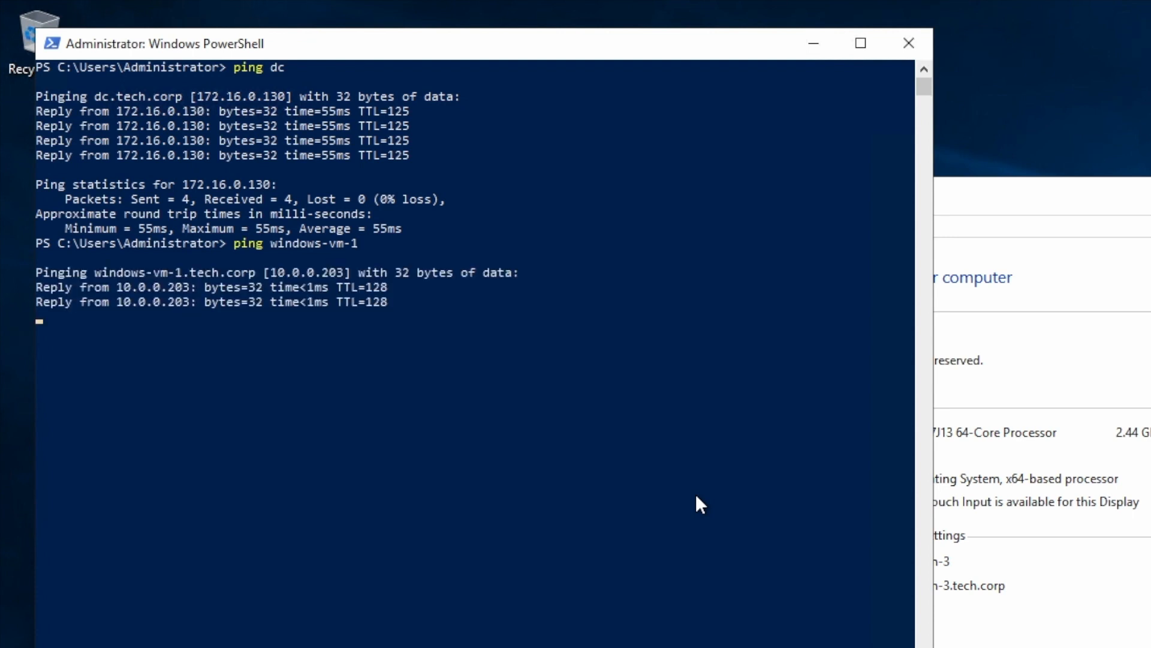
pyautogui.write('ping windows-vm-1')
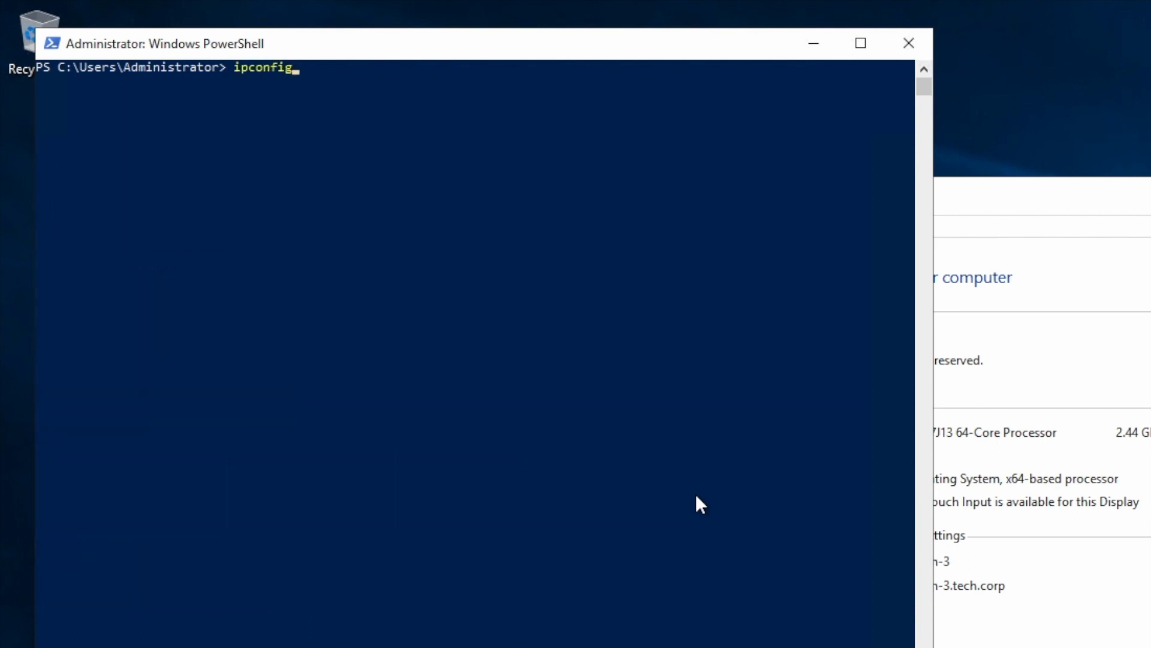
# Run ipconfig /all and mark the tech.corp DNS suffix and 172.16.0.130 DNS server.
pyautogui.write('/akk')
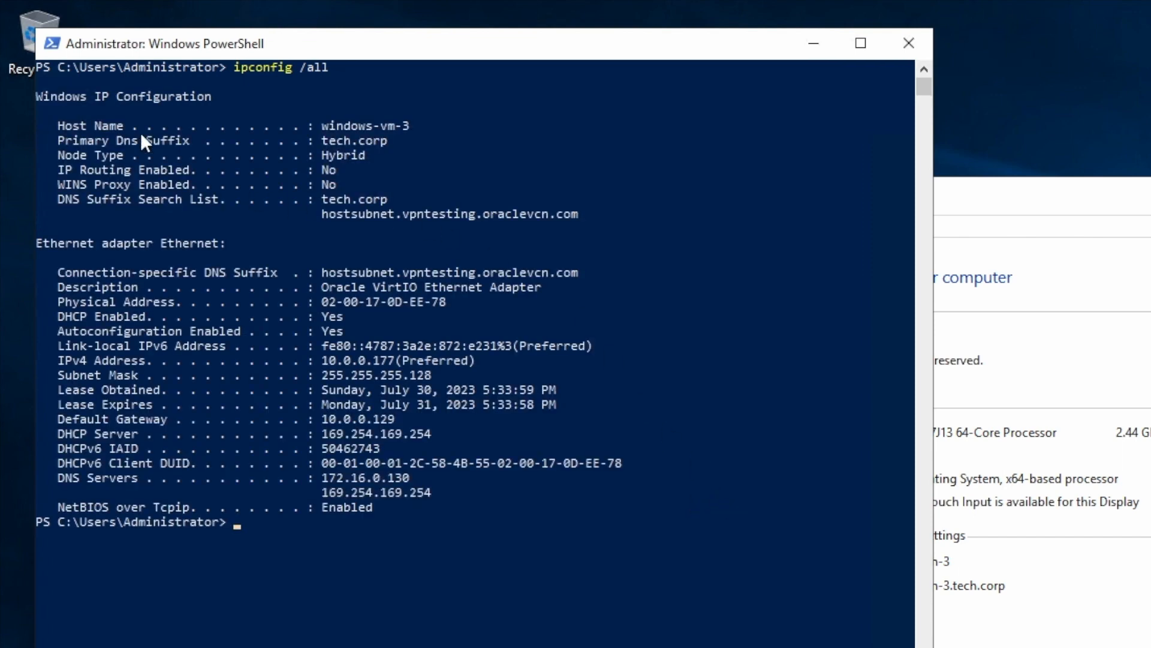
pyautogui.doubleClick(350, 141)
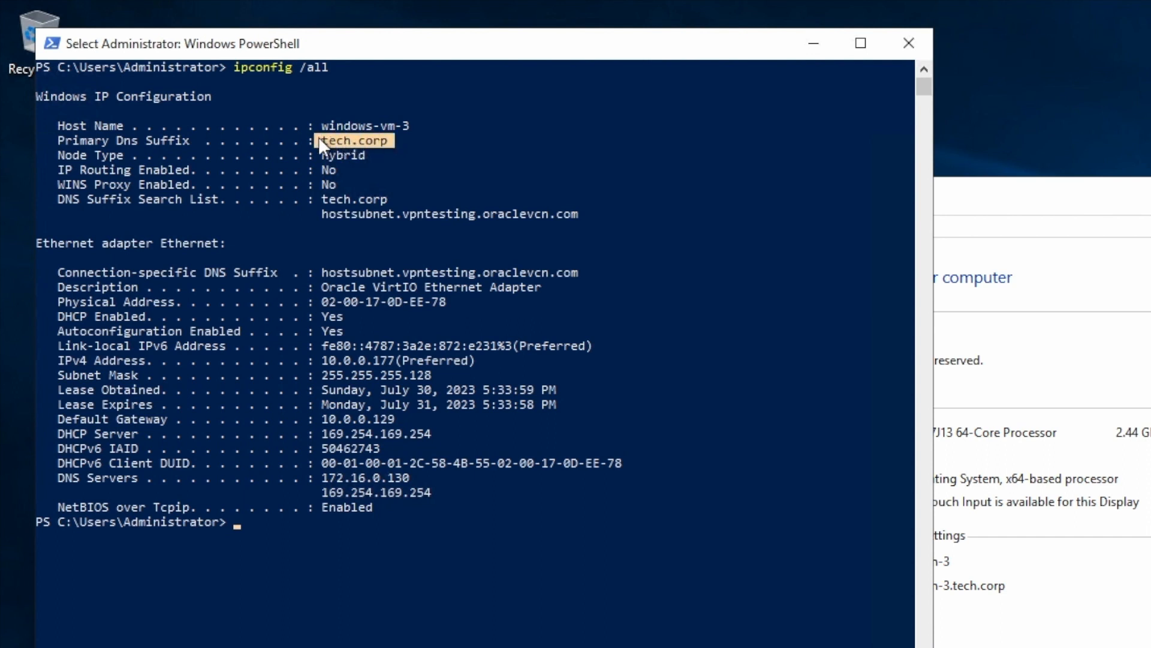
pyautogui.moveTo(395, 206)
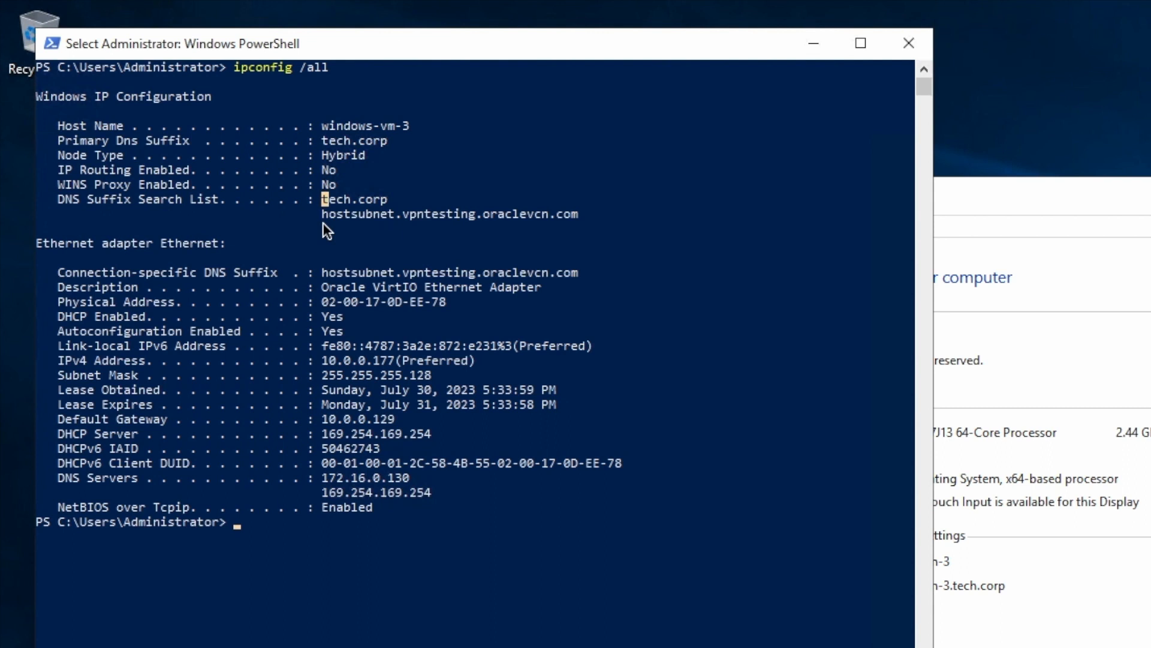
pyautogui.moveTo(329, 487)
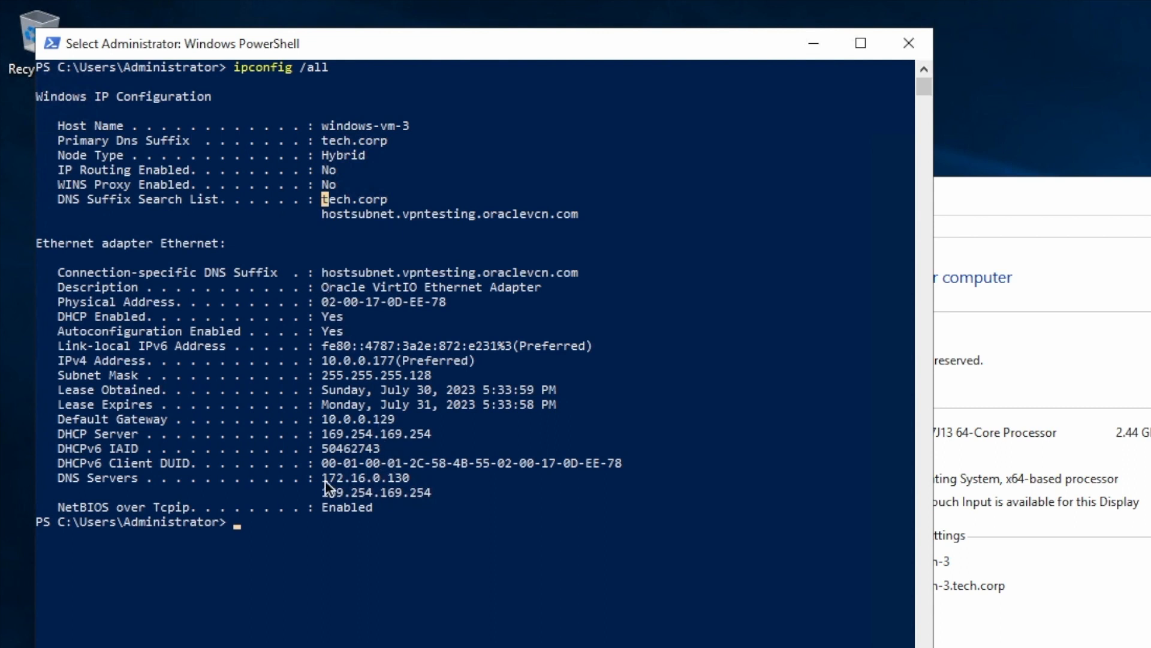
pyautogui.doubleClick(328, 477)
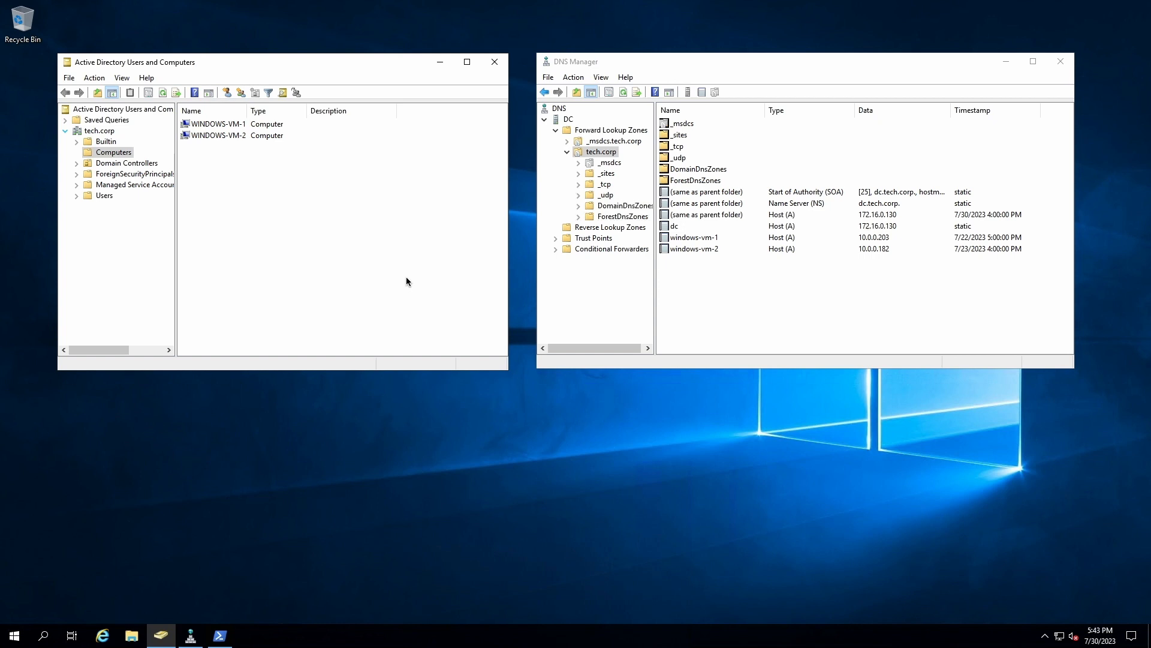
pyautogui.moveTo(152, 65)
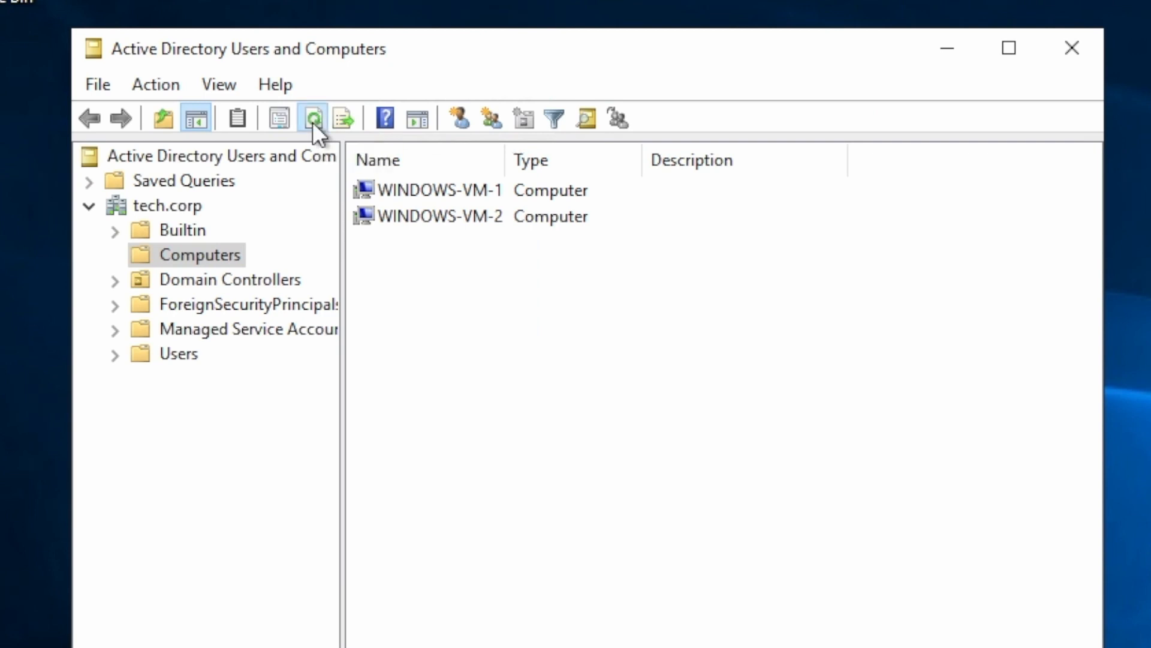
# Refresh the Computers container so WINDOWS-VM-3 is listed with the other two domain VMs.
pyautogui.click(312, 117)
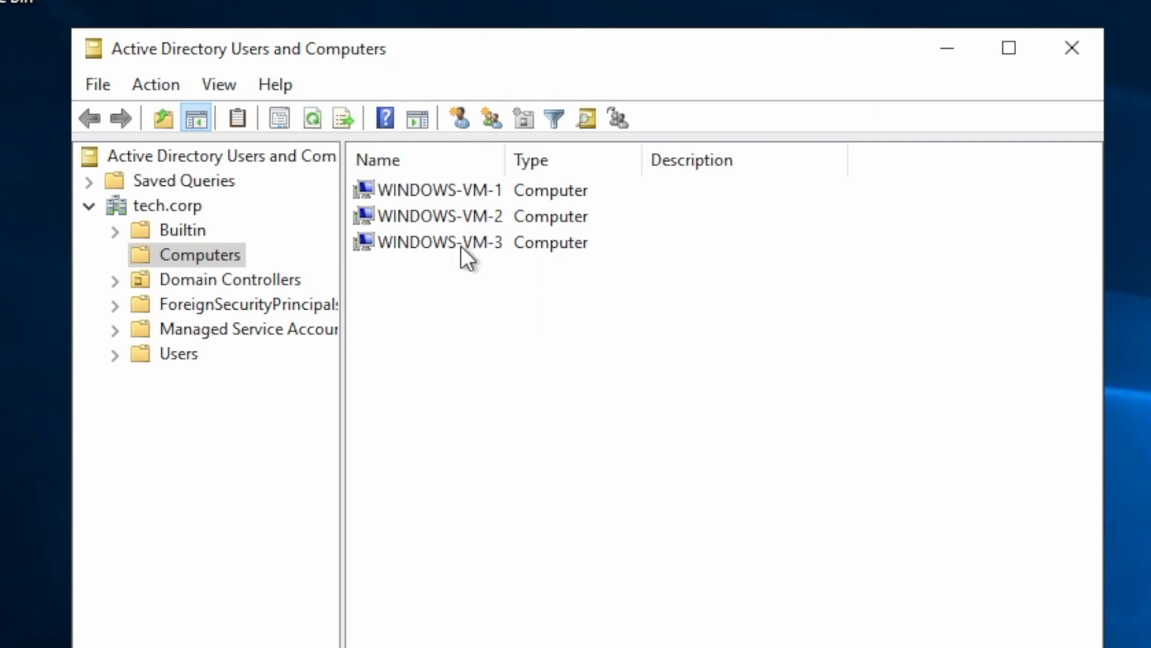
pyautogui.click(439, 241)
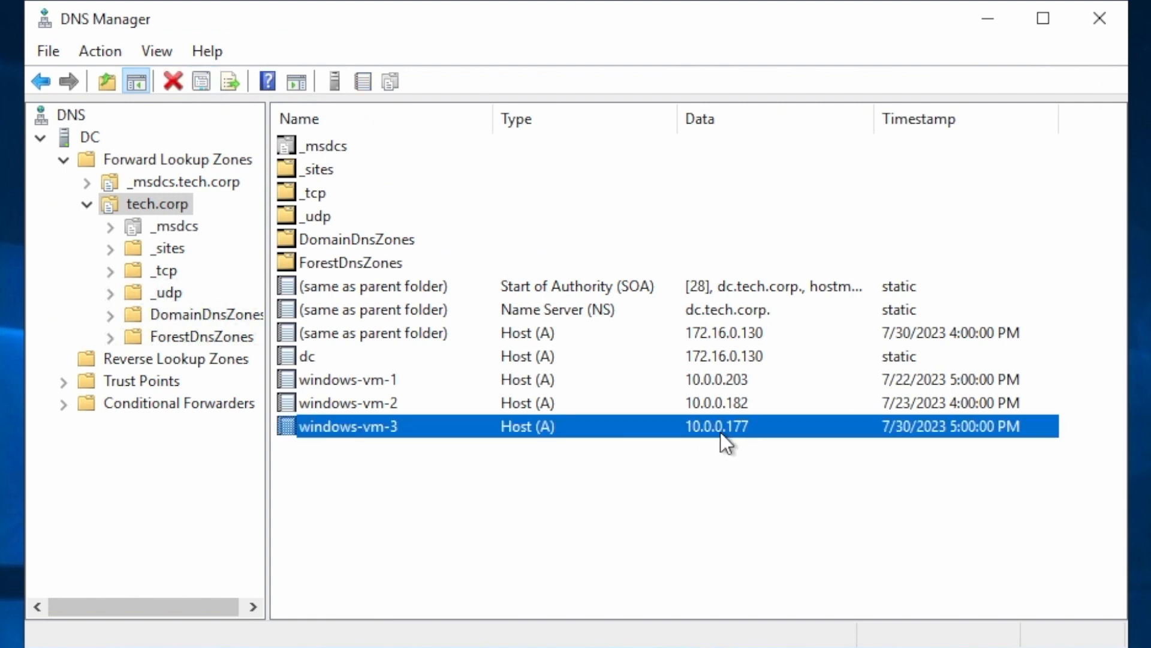
pyautogui.moveTo(409, 528)
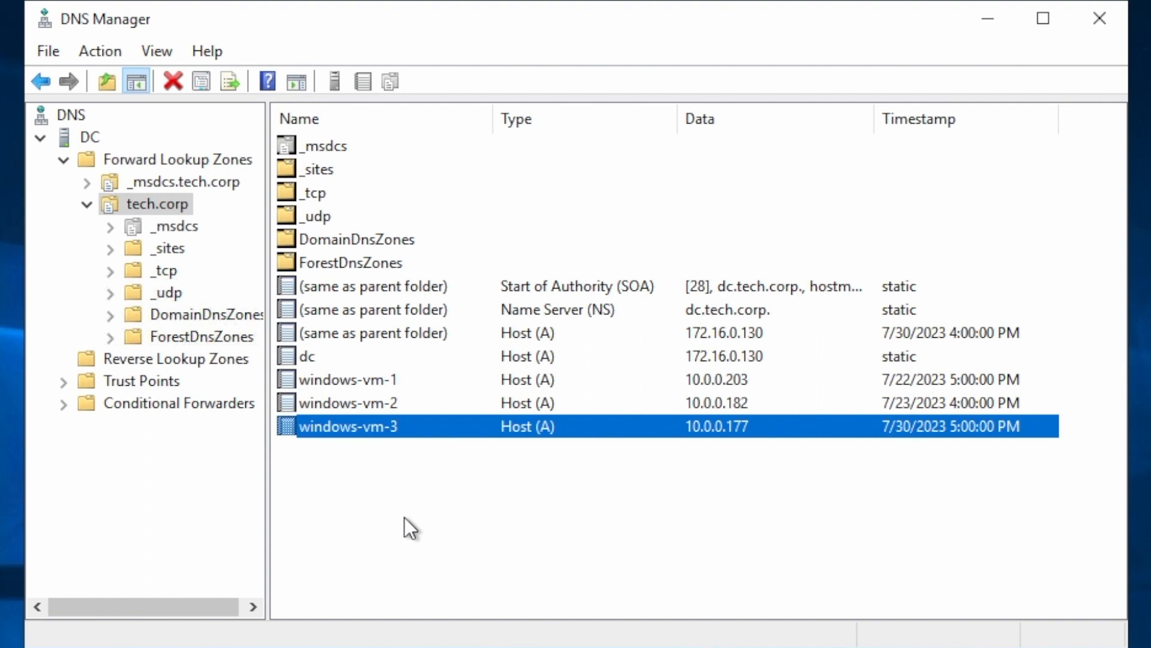